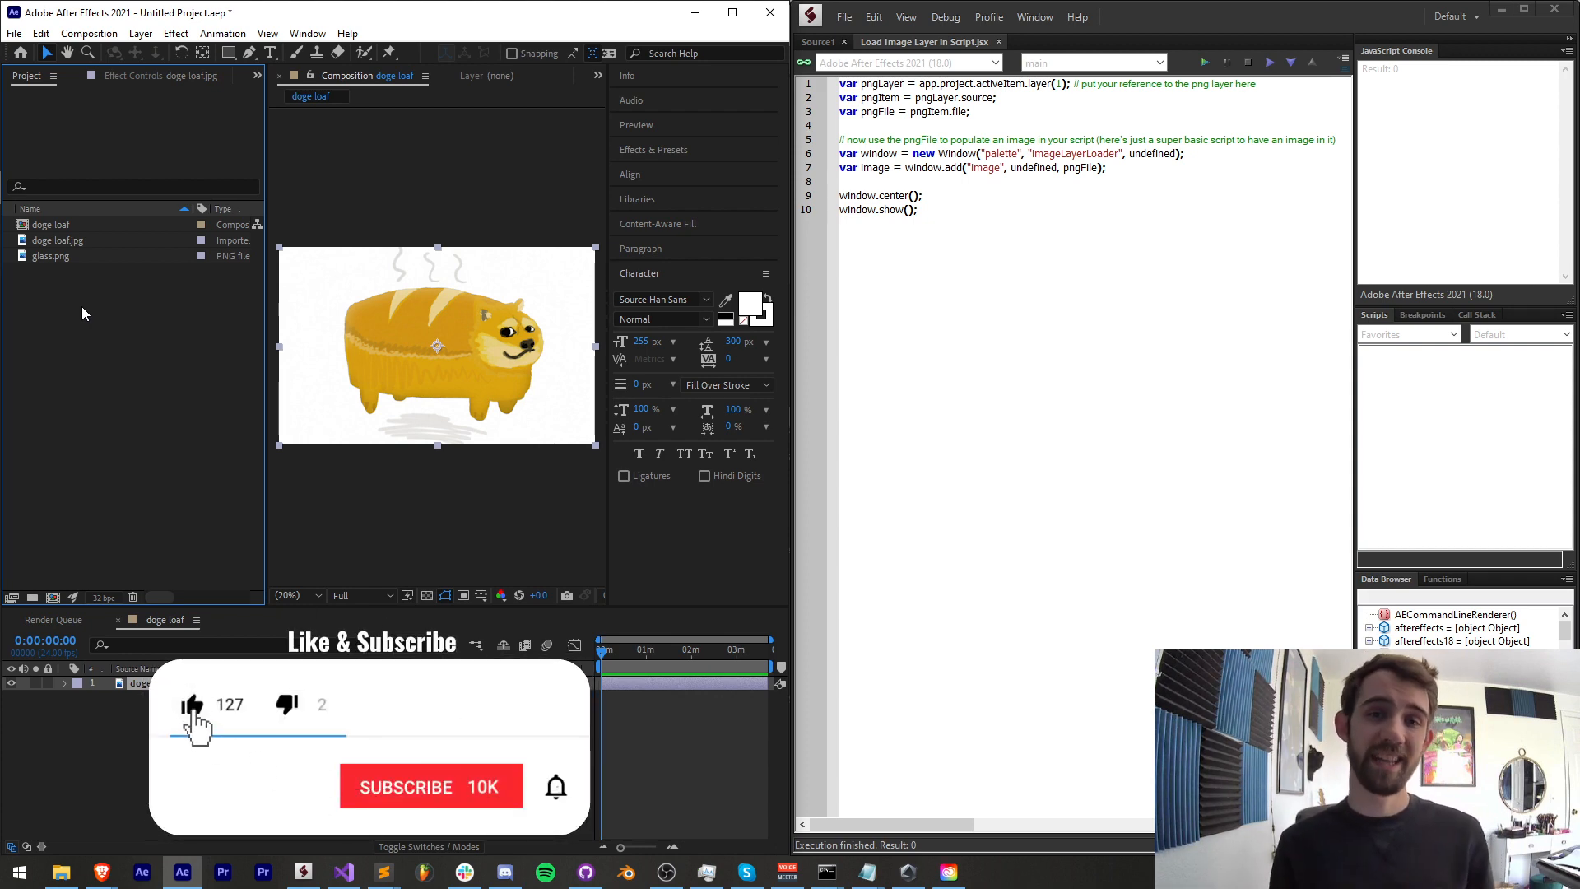
Step: Bring up a new blank script document beside the doge loaf project in After Effects
{"action": "left_click", "coordinate": [431, 787]}
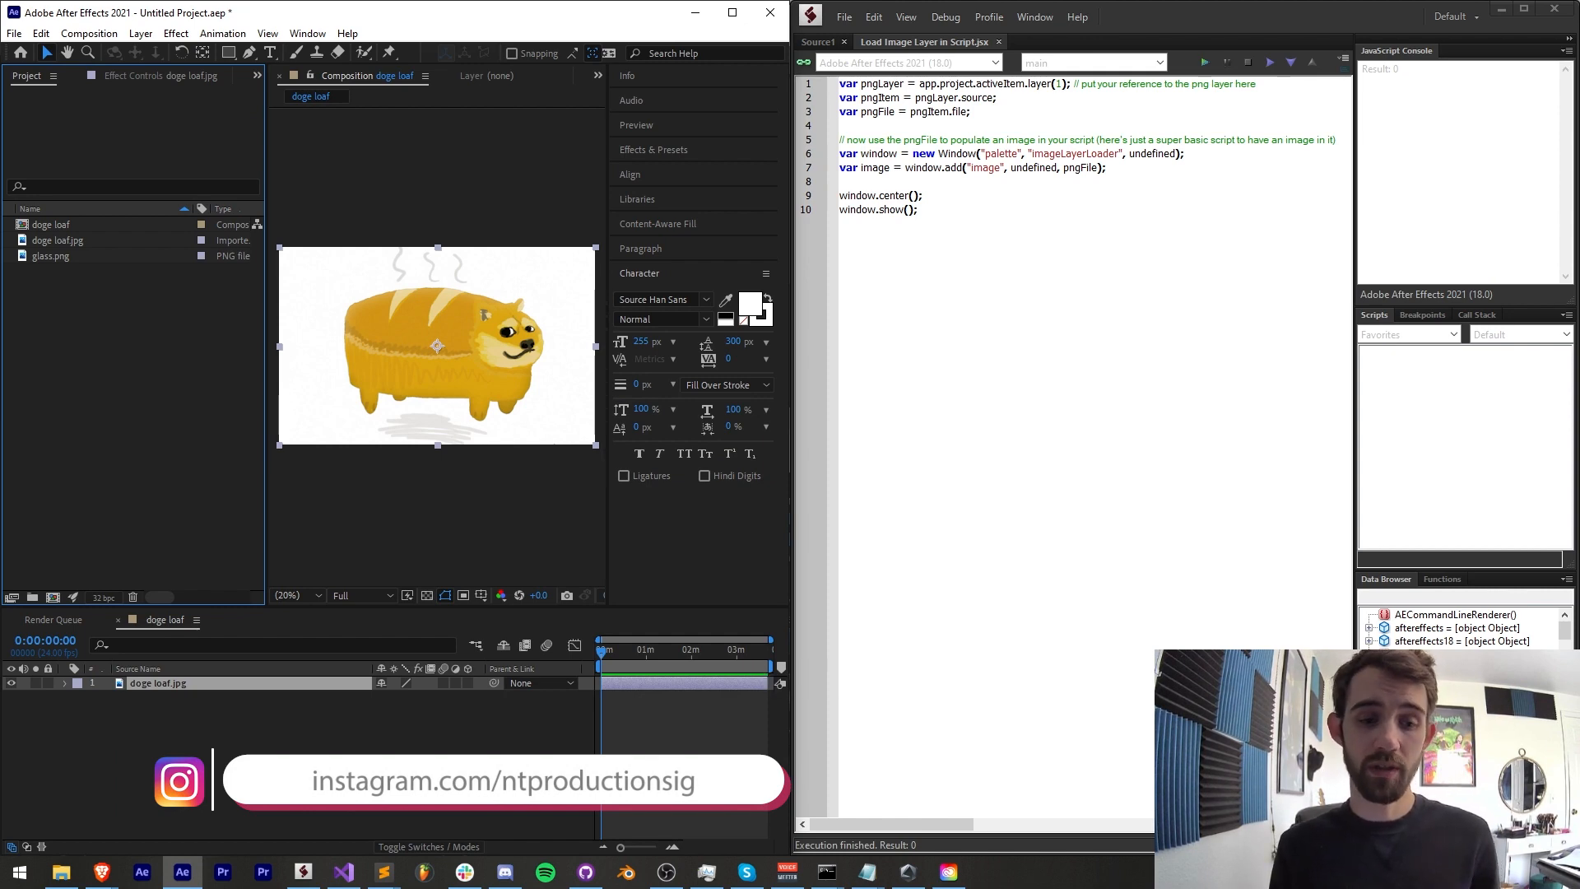
{"action": "left_click", "coordinate": [504, 872]}
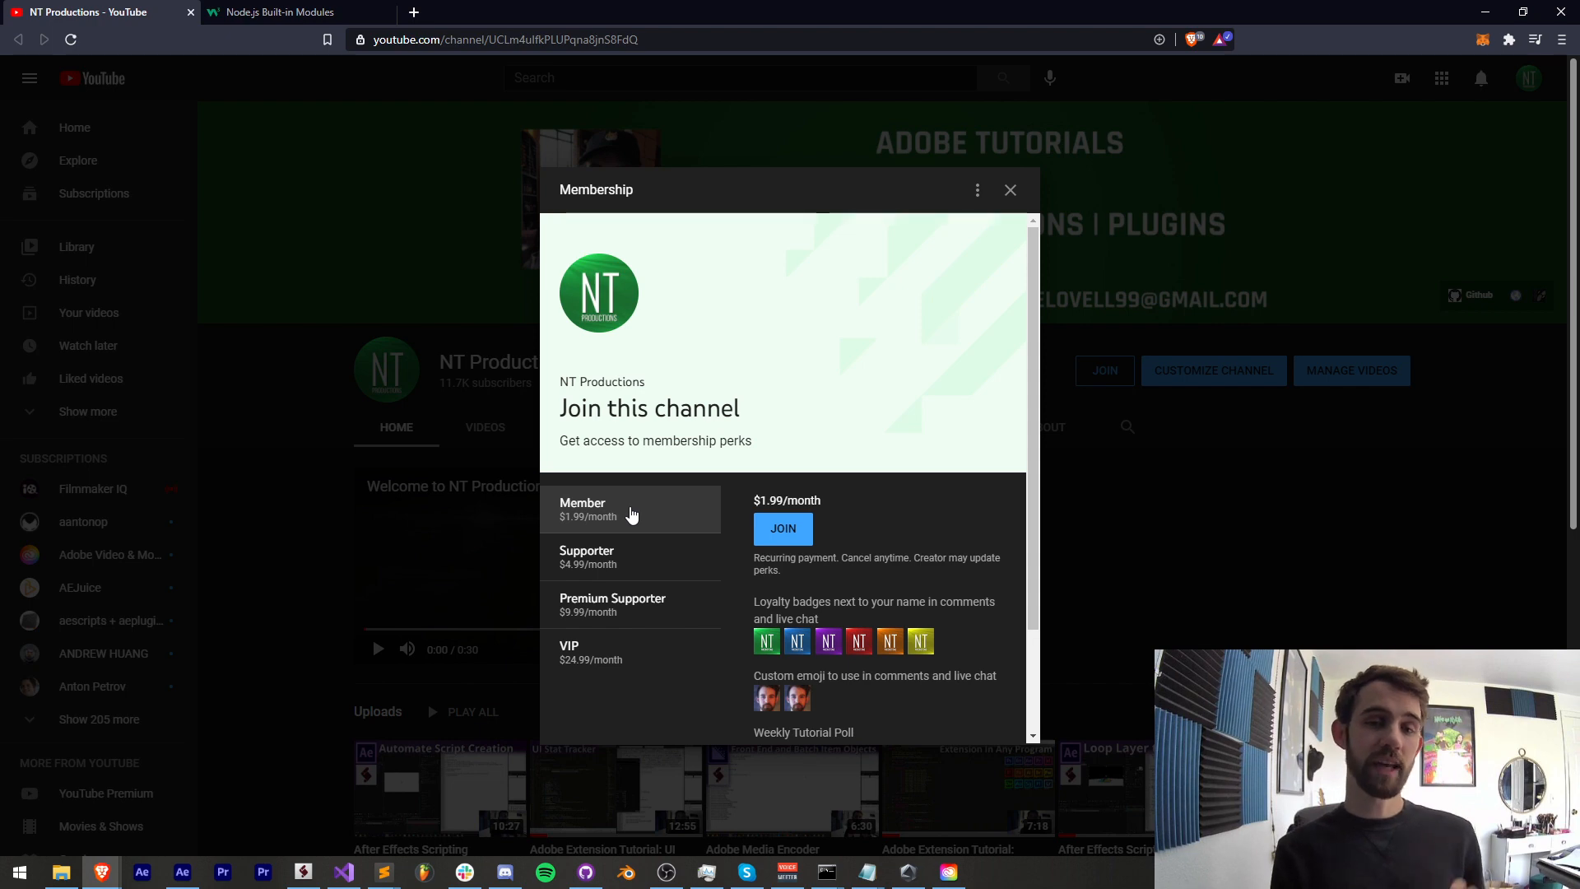
{"action": "mouse_move", "coordinate": [623, 617]}
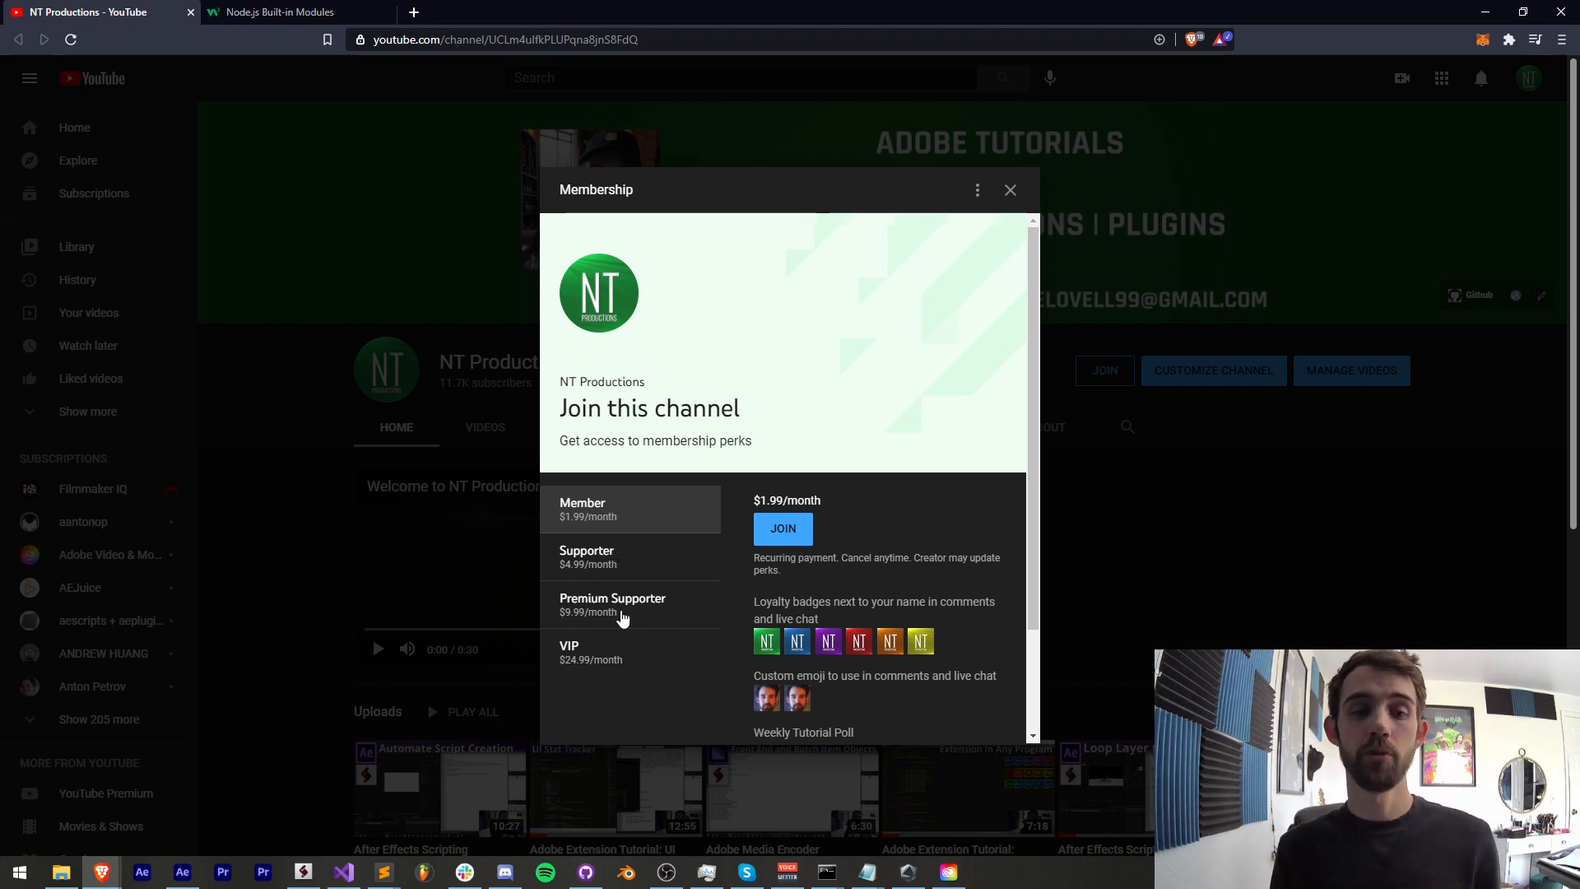
{"action": "mouse_move", "coordinate": [605, 517]}
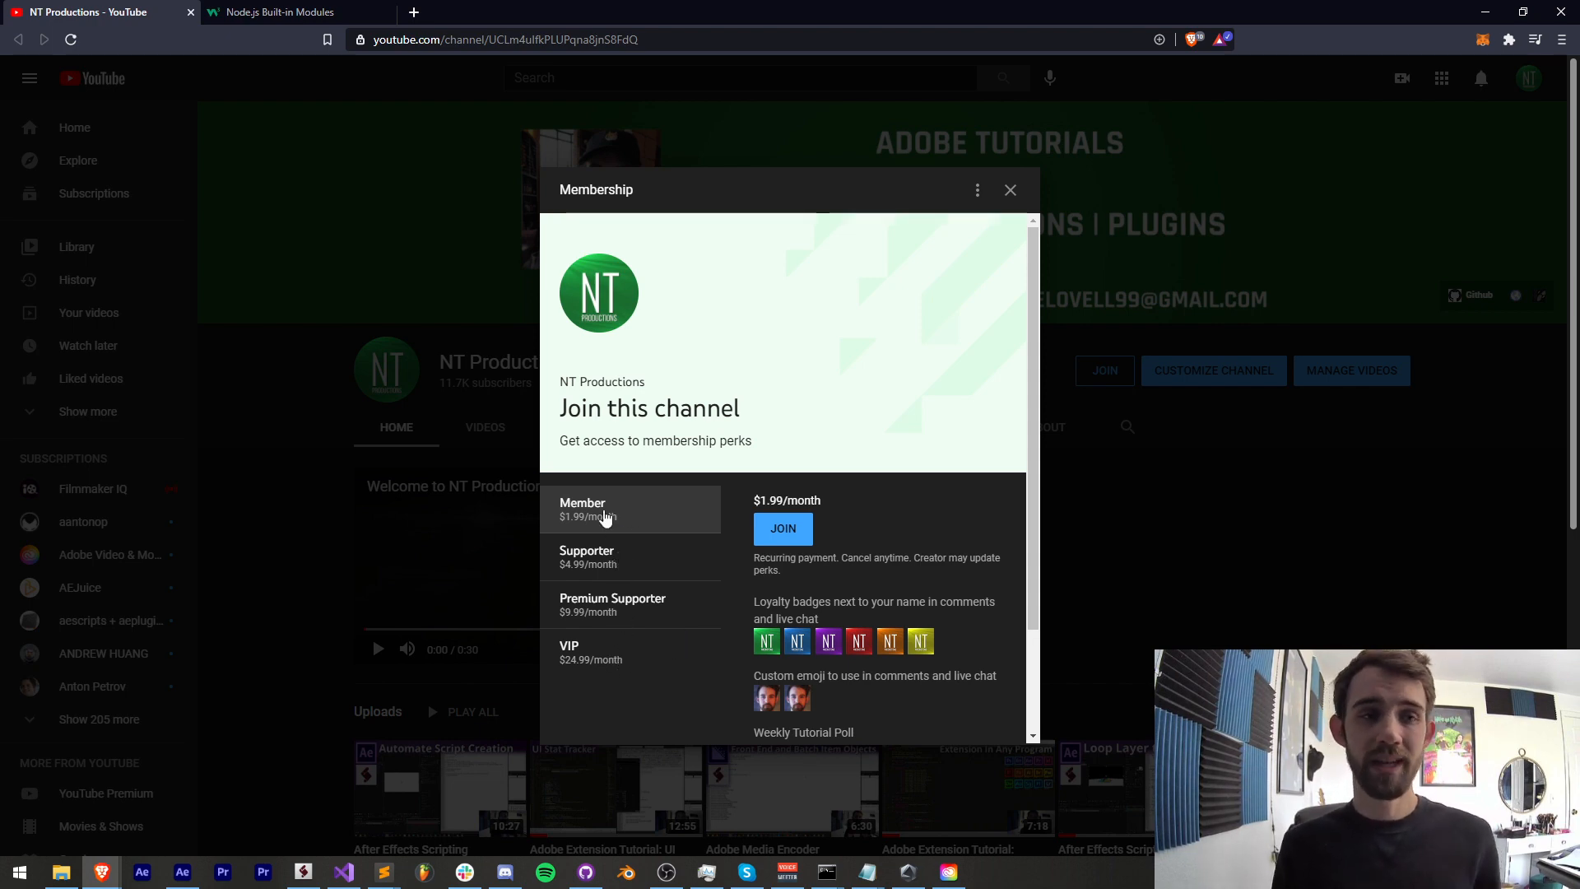
{"action": "scroll", "scroll_direction": "down", "scroll_amount": 3}
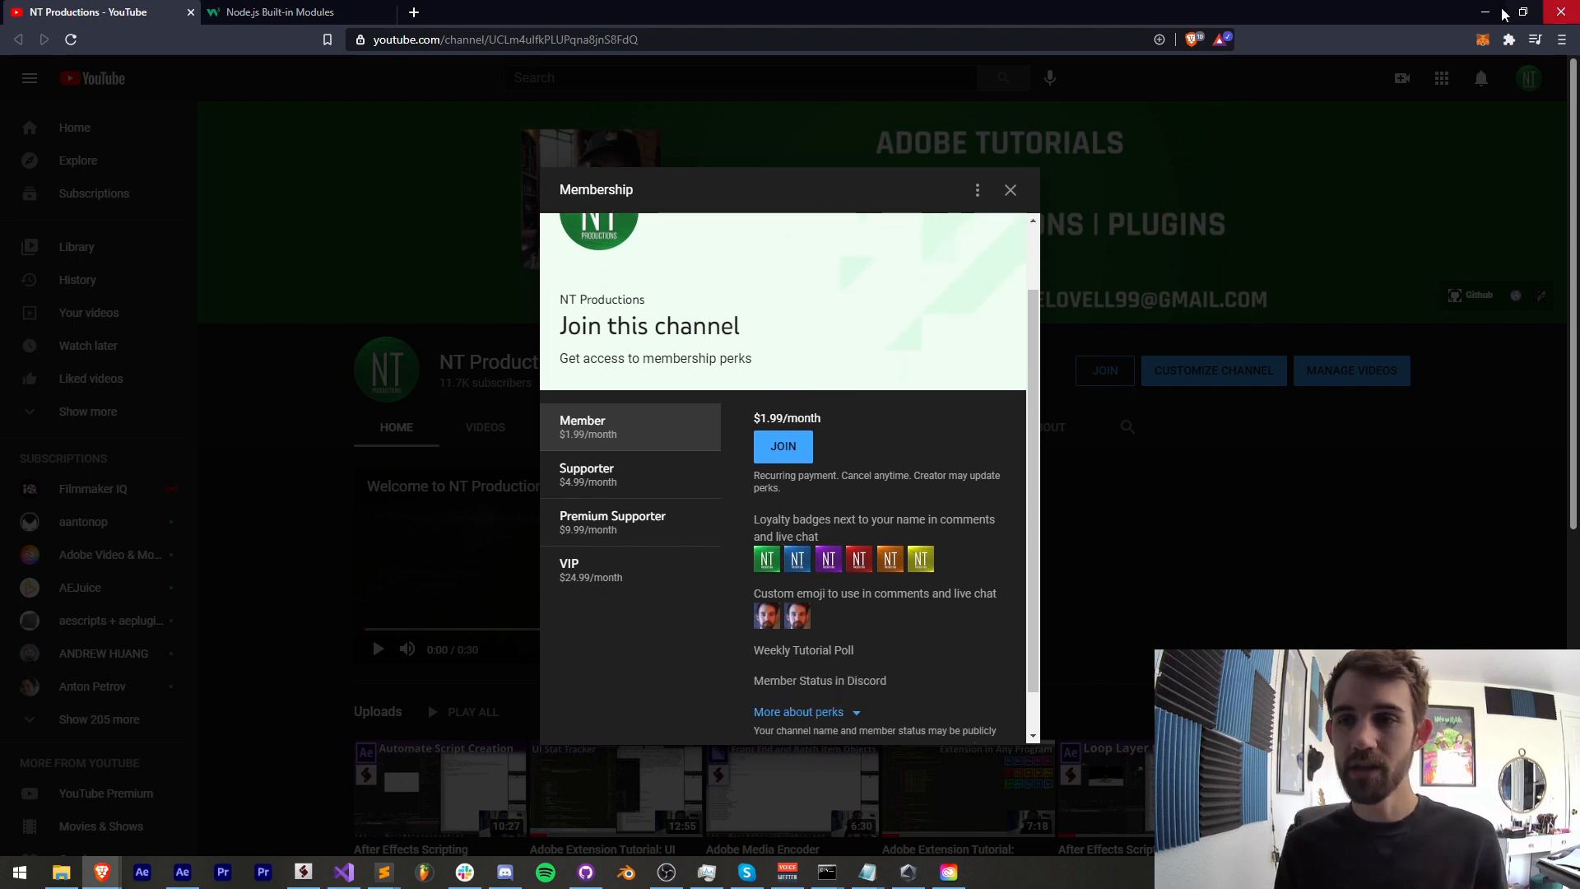
{"action": "mouse_move", "coordinate": [1169, 8]}
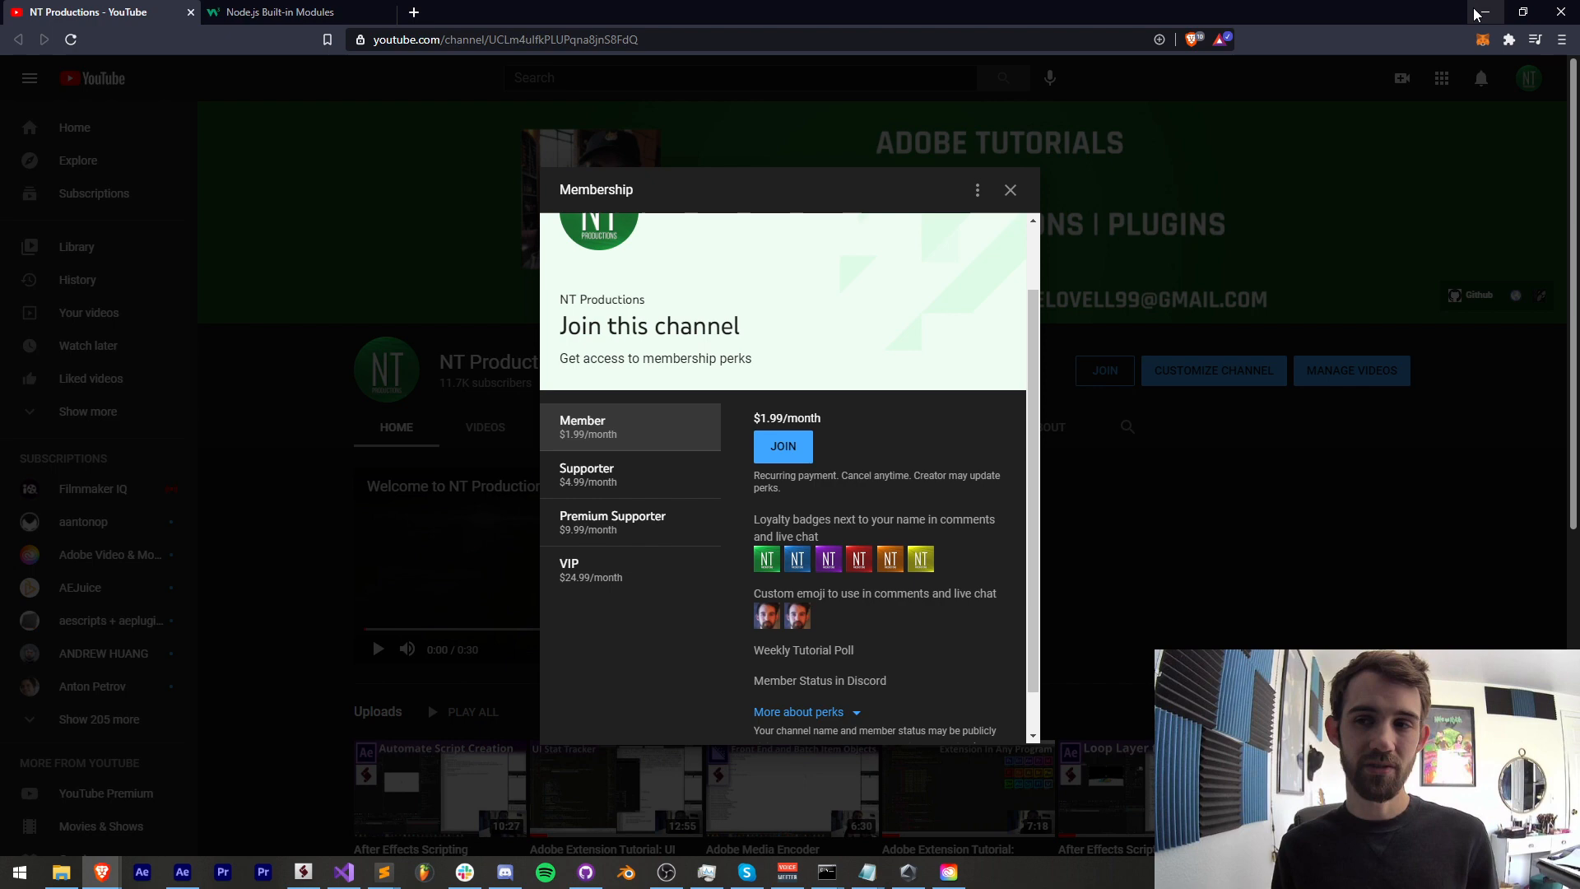
{"action": "mouse_move", "coordinate": [861, 313]}
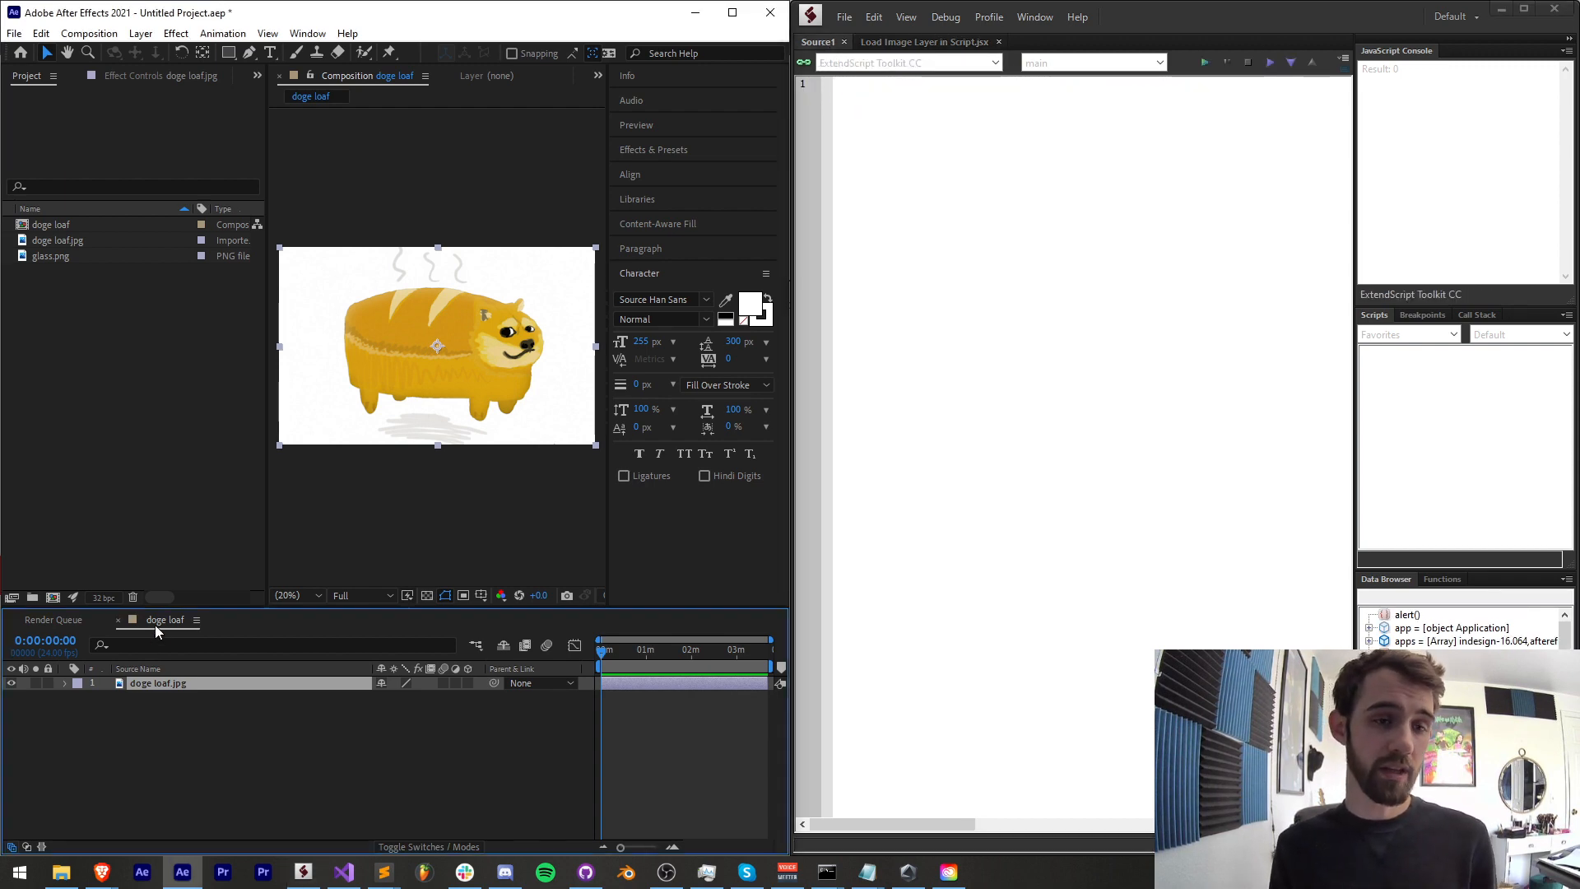
{"action": "mouse_move", "coordinate": [524, 514]}
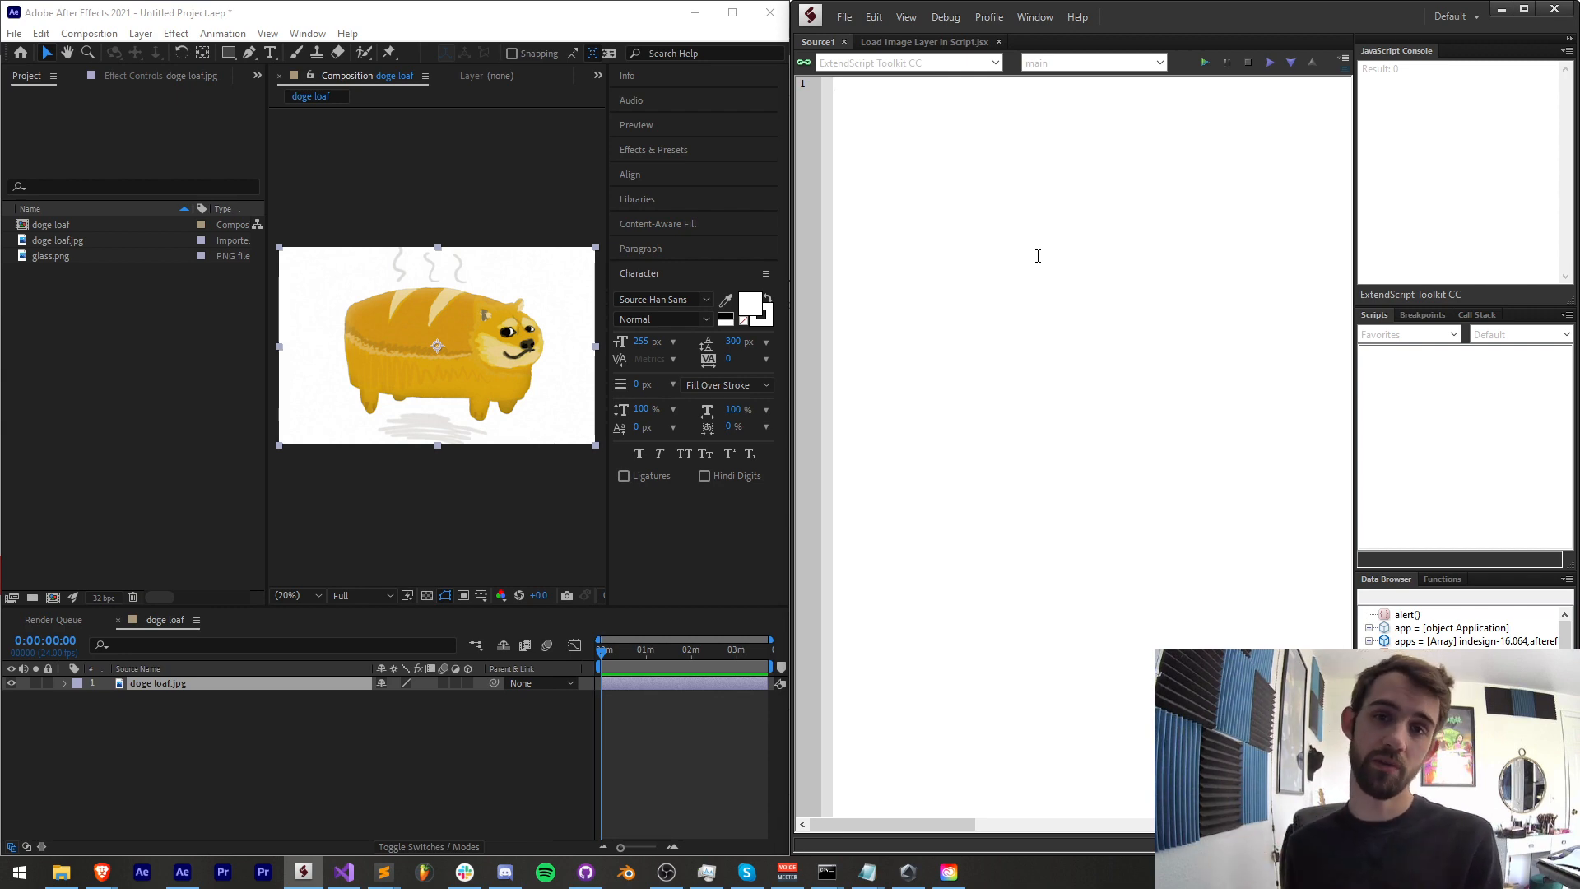
Step: Write var comp = app.project.activeItem; and var imageLayer = comp.layer(1);
{"action": "type", "text": "var"}
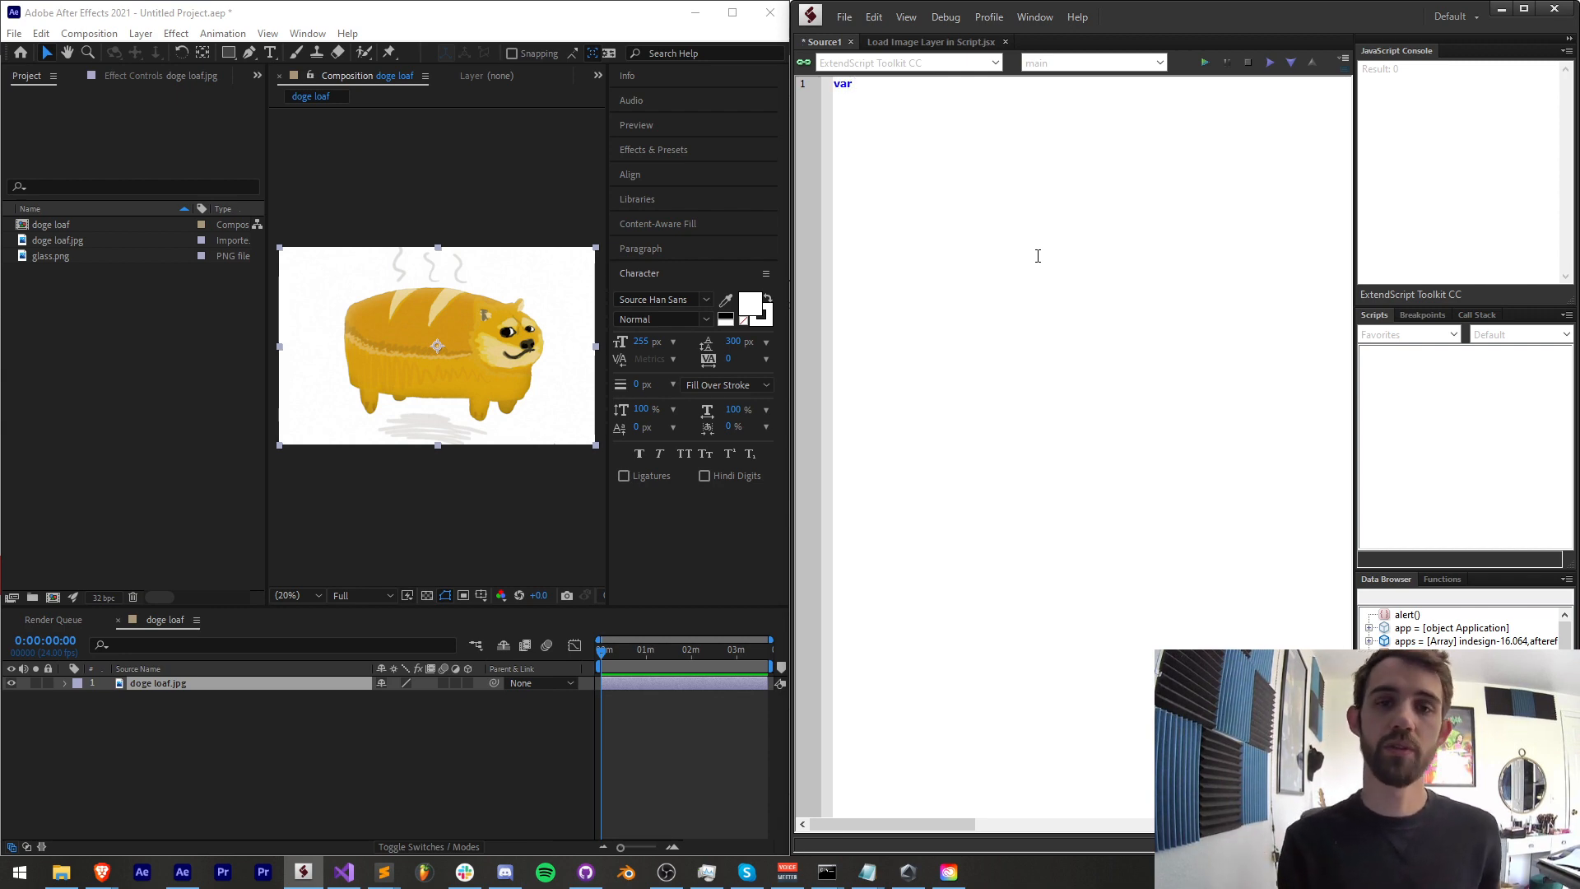
{"action": "type", "text": "comp ="}
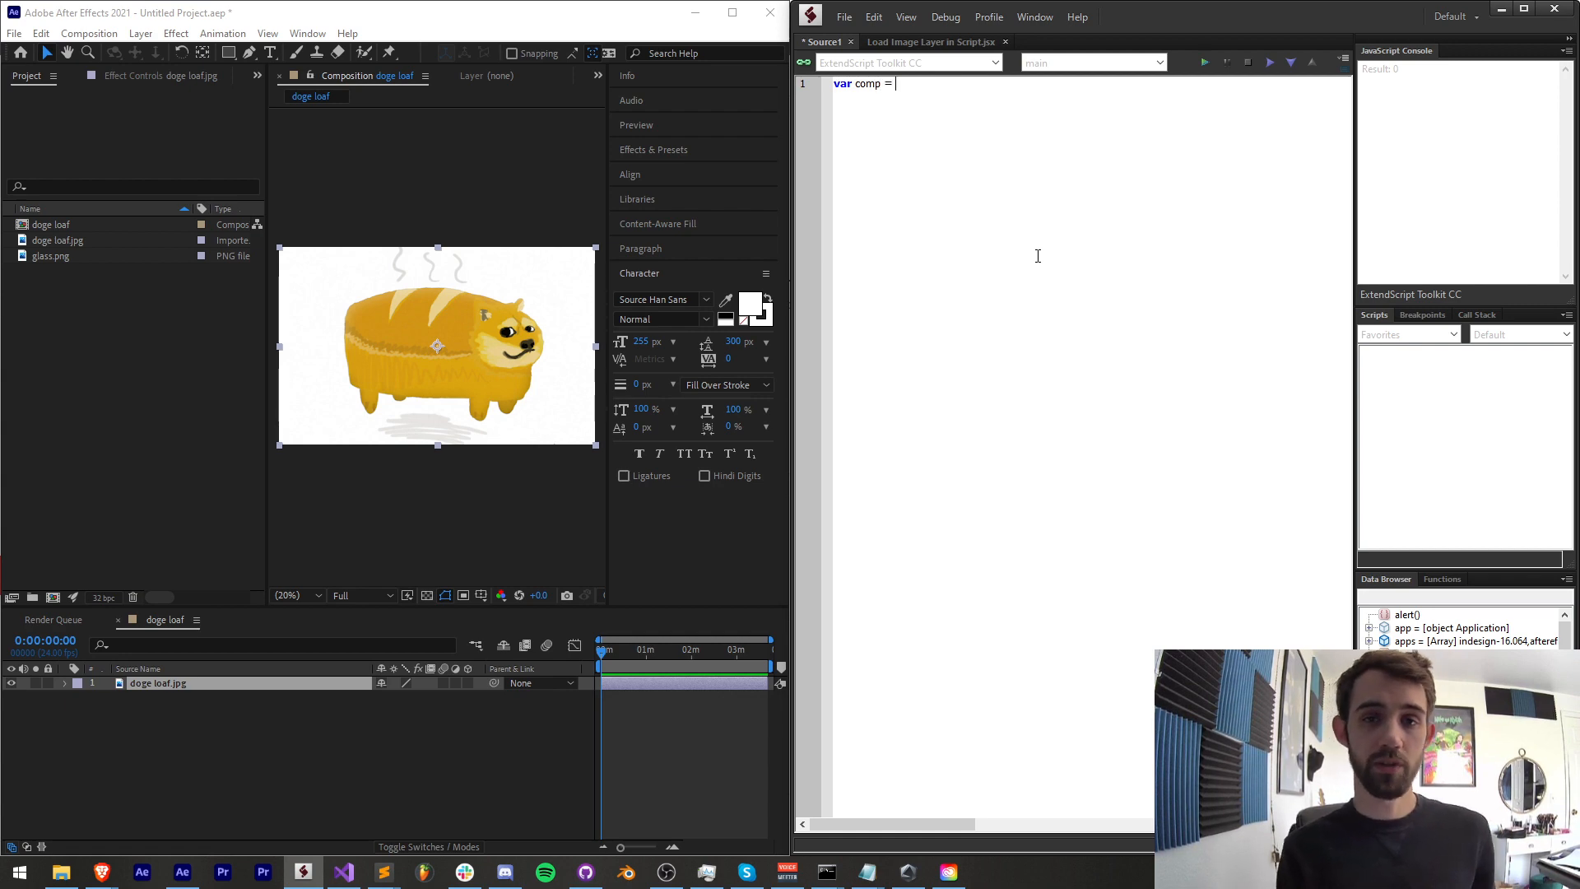
{"action": "type", "text": "app.project.activeItem;"}
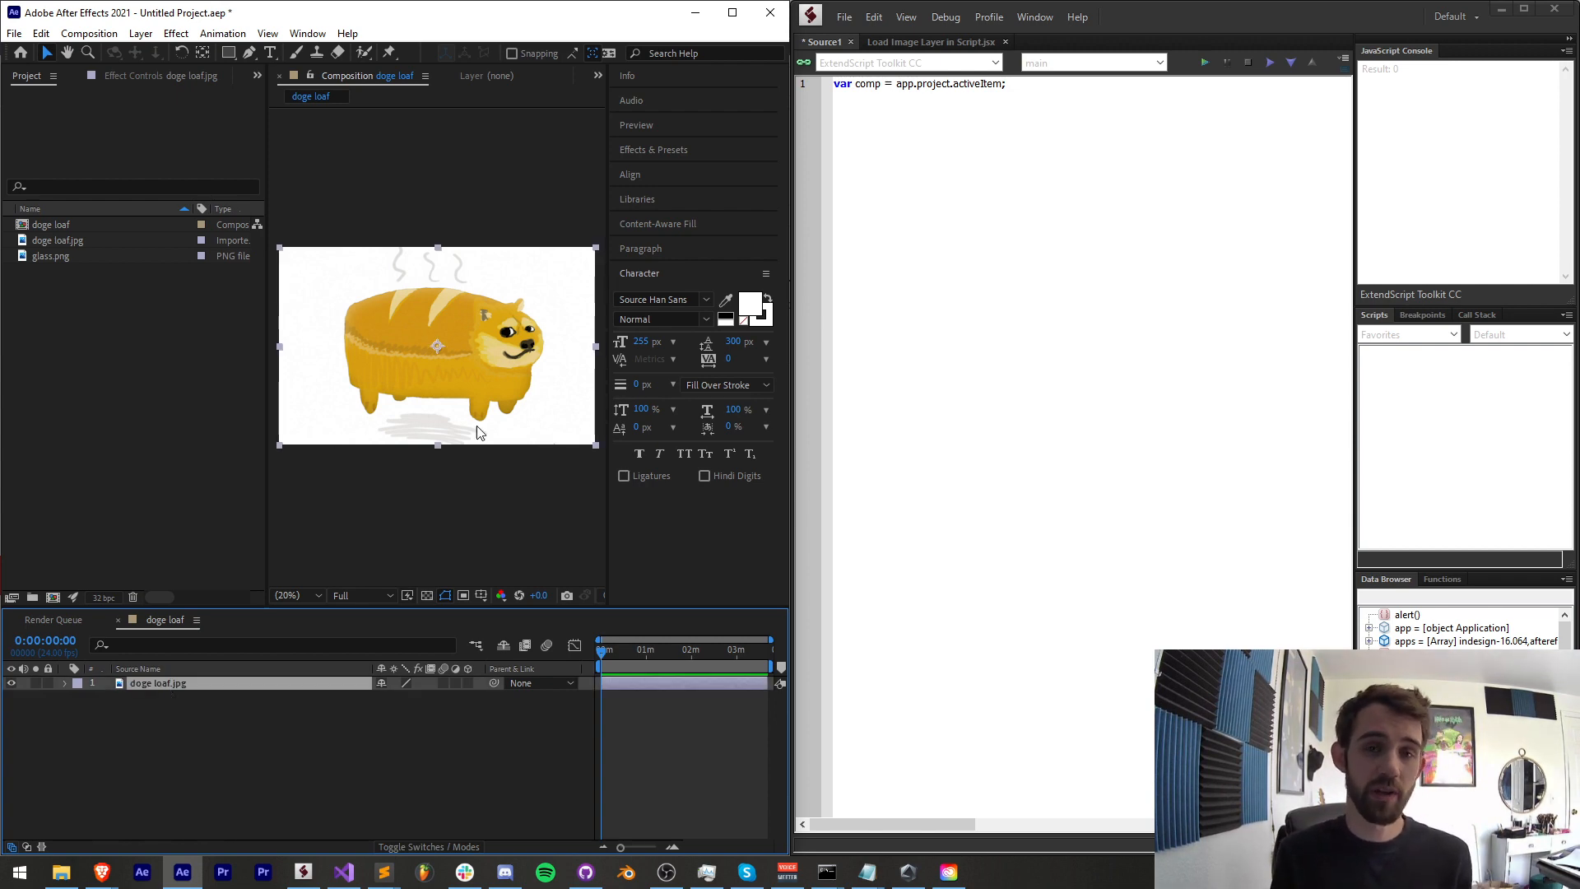
{"action": "type", "text": "var imageLayer = comp."}
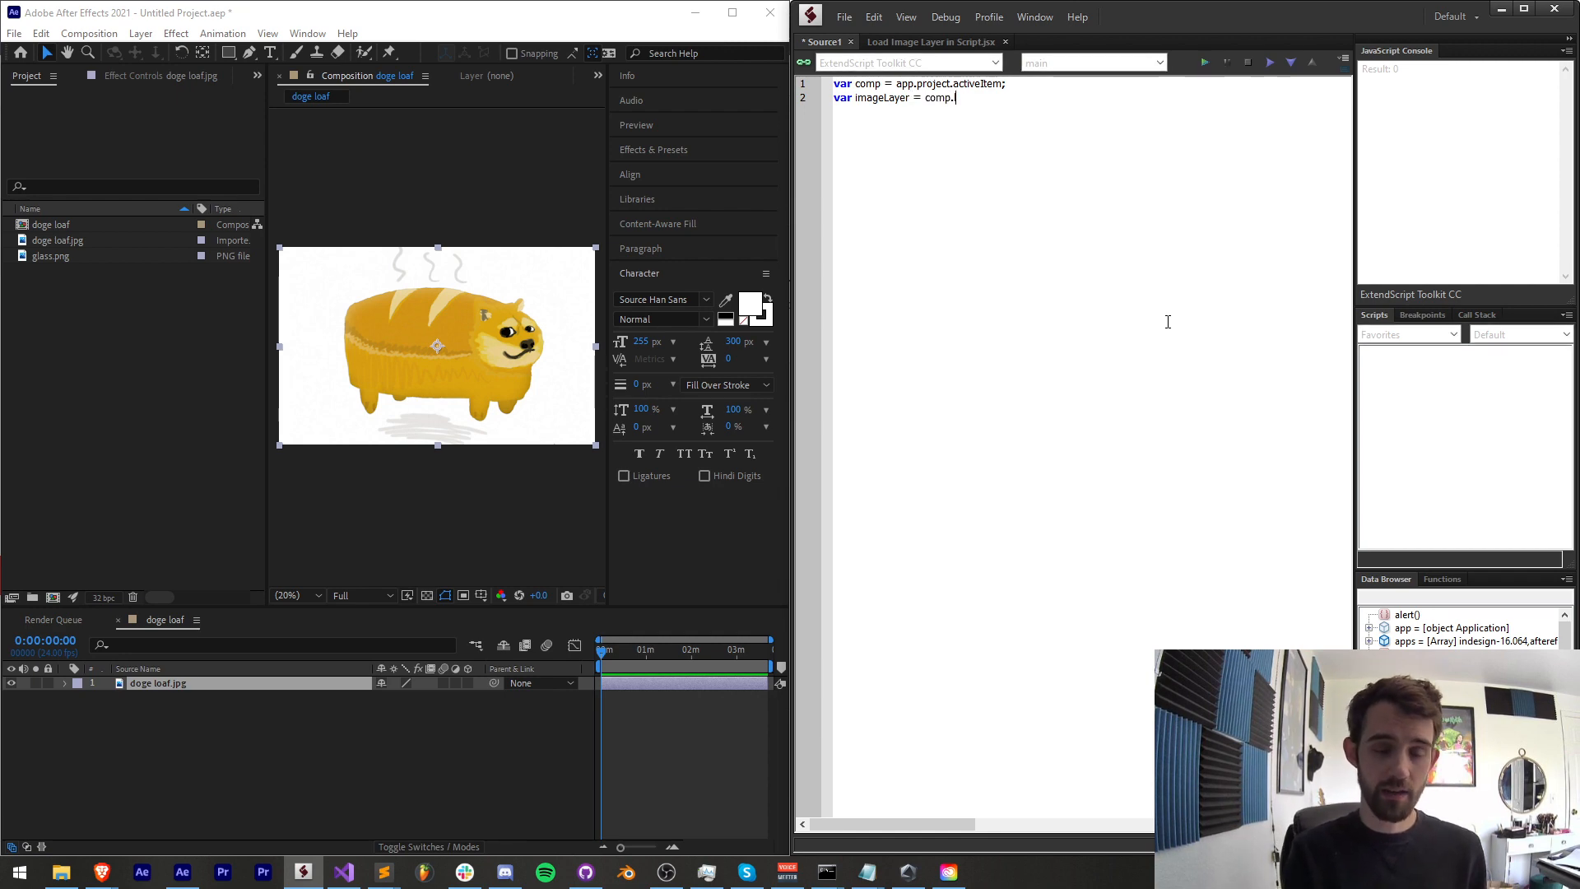
{"action": "type", "text": "layer(1);"}
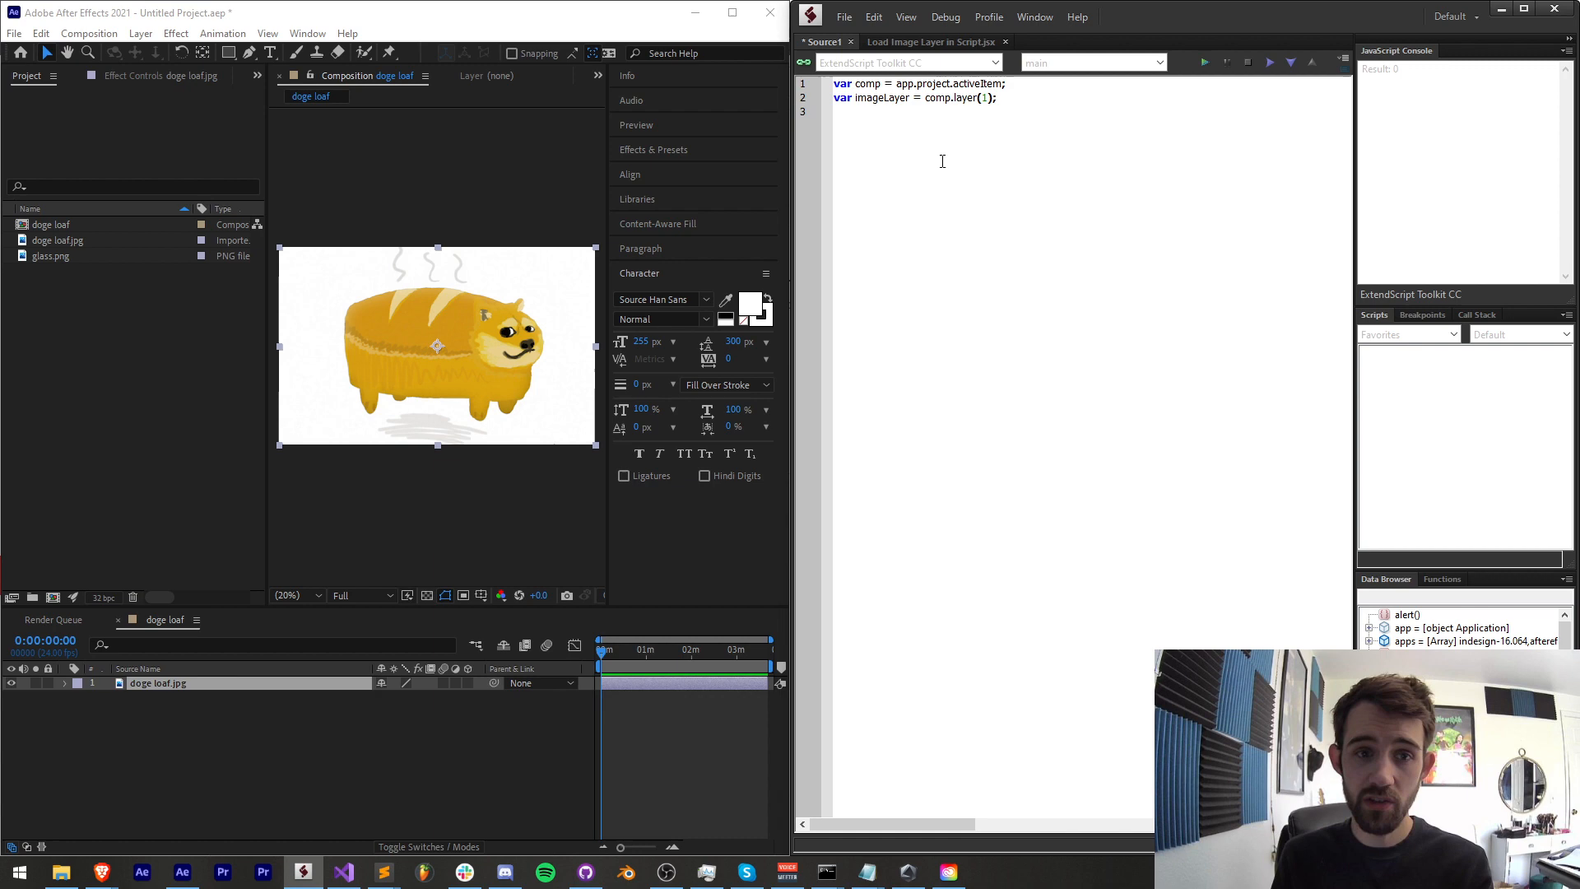
Step: Inspect doge loaf.jpg footage details and add var imageItem = imageLayer.source; as line 3
{"action": "left_click", "coordinate": [161, 384]}
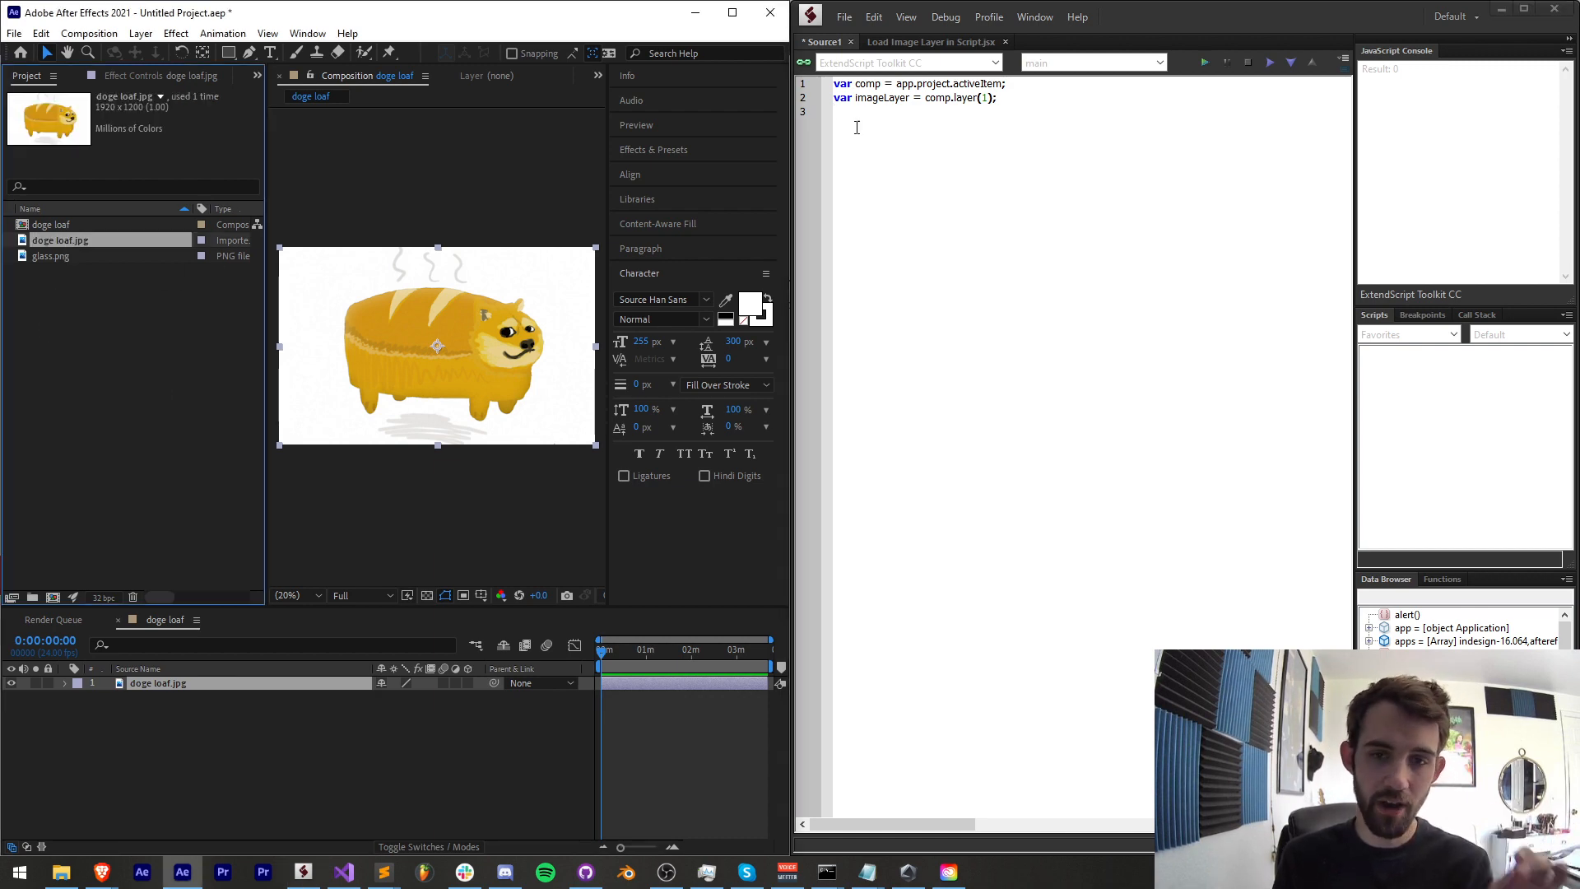
{"action": "type", "text": "var imageItem ="}
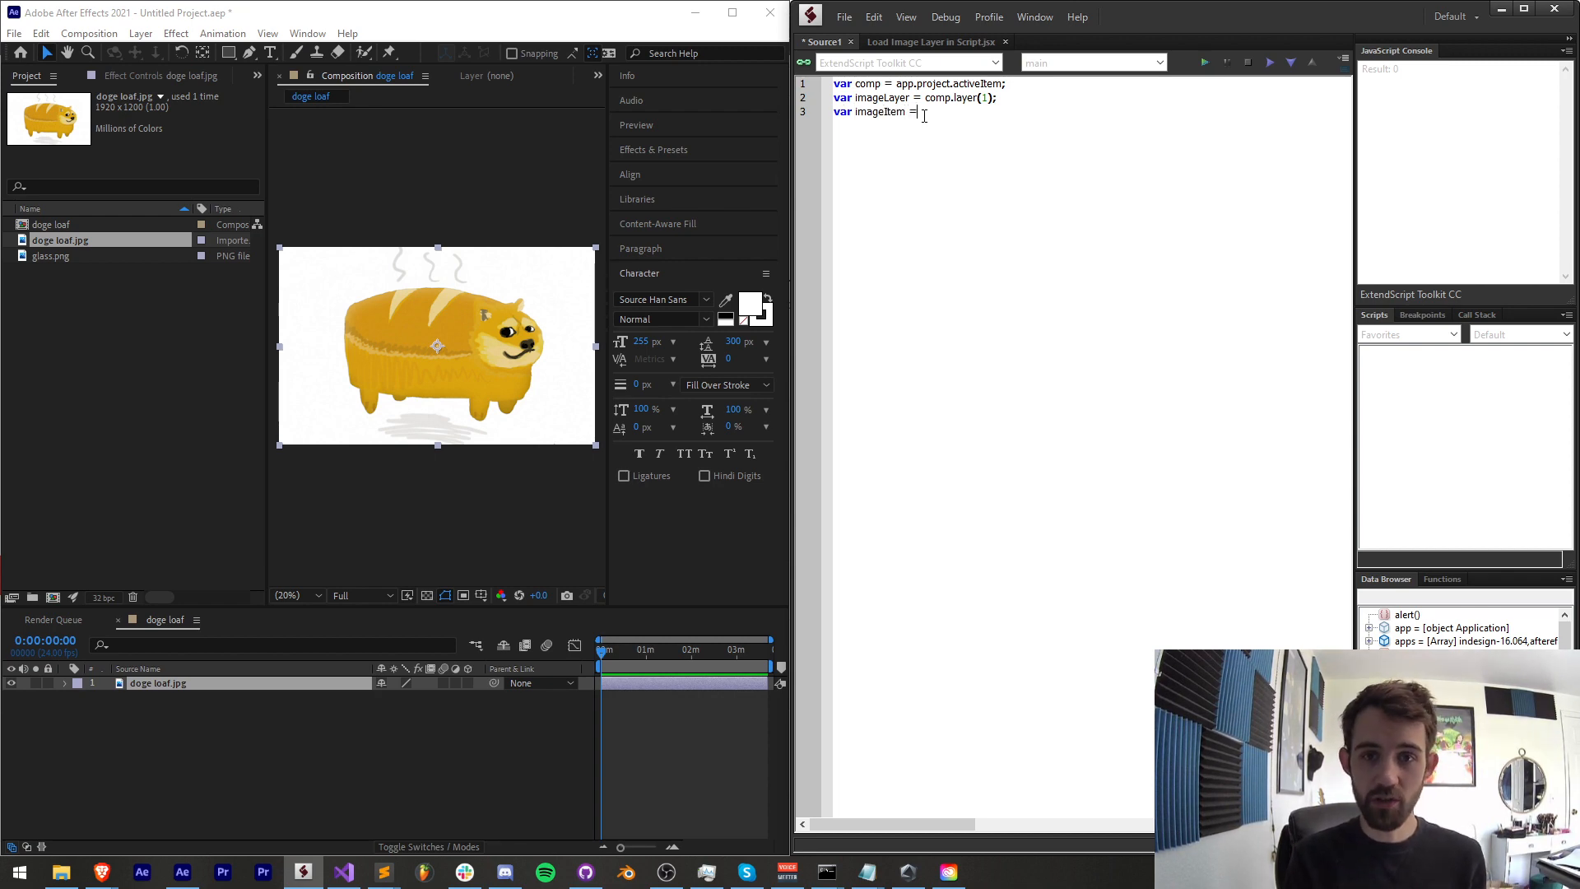
{"action": "type", "text": "imageLayer.sourc"}
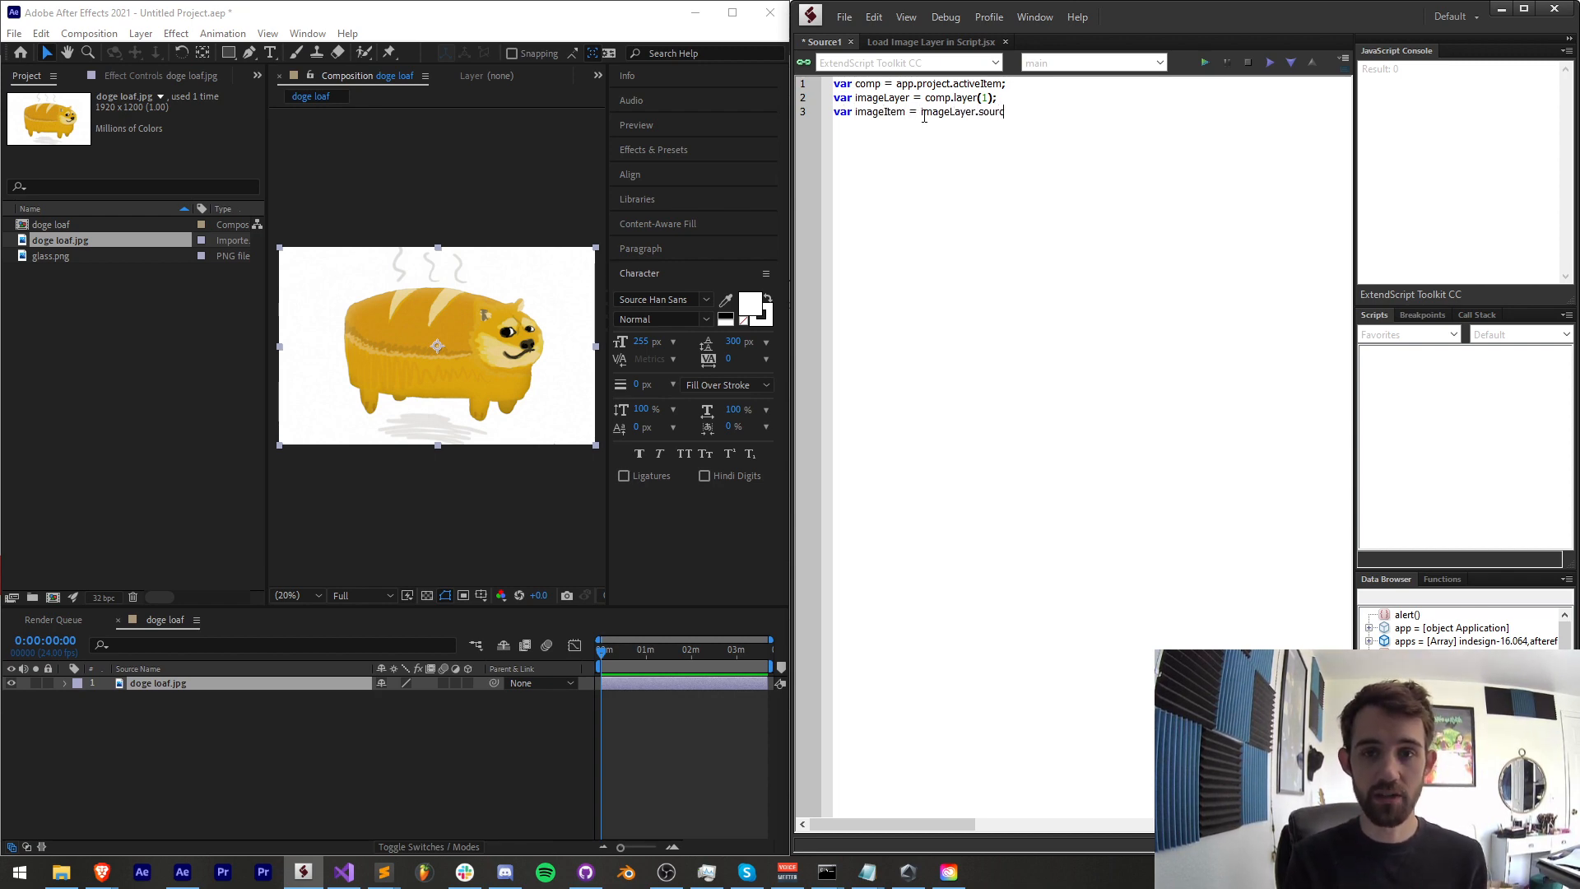
{"action": "type", "text": "e;"}
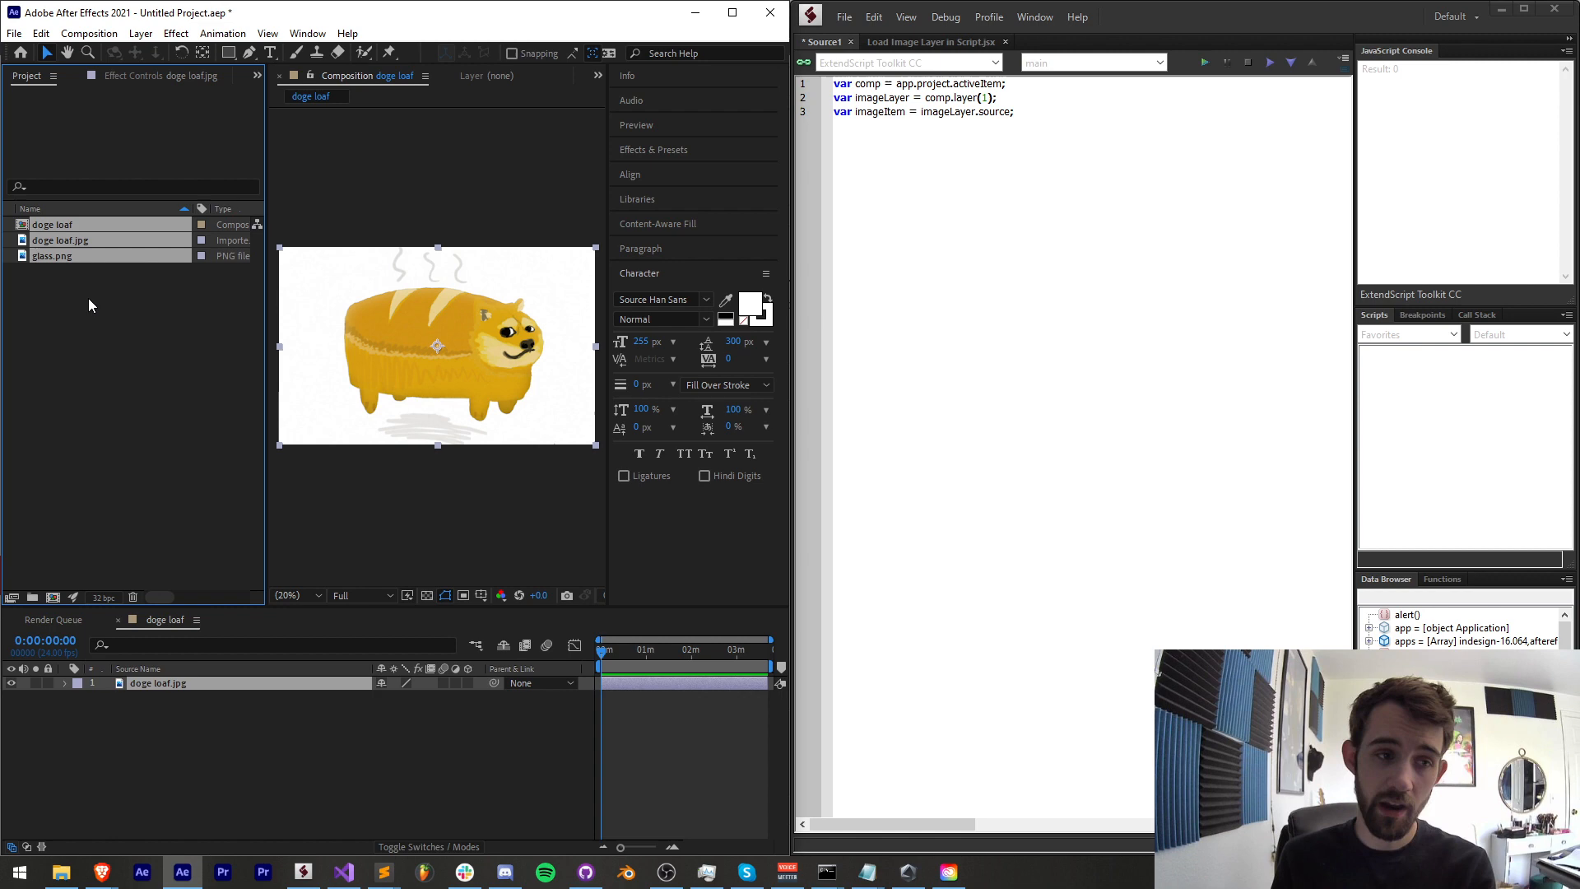
Step: Return to After Effects and dismiss the 2D layer warning
{"action": "left_click", "coordinate": [61, 240]}
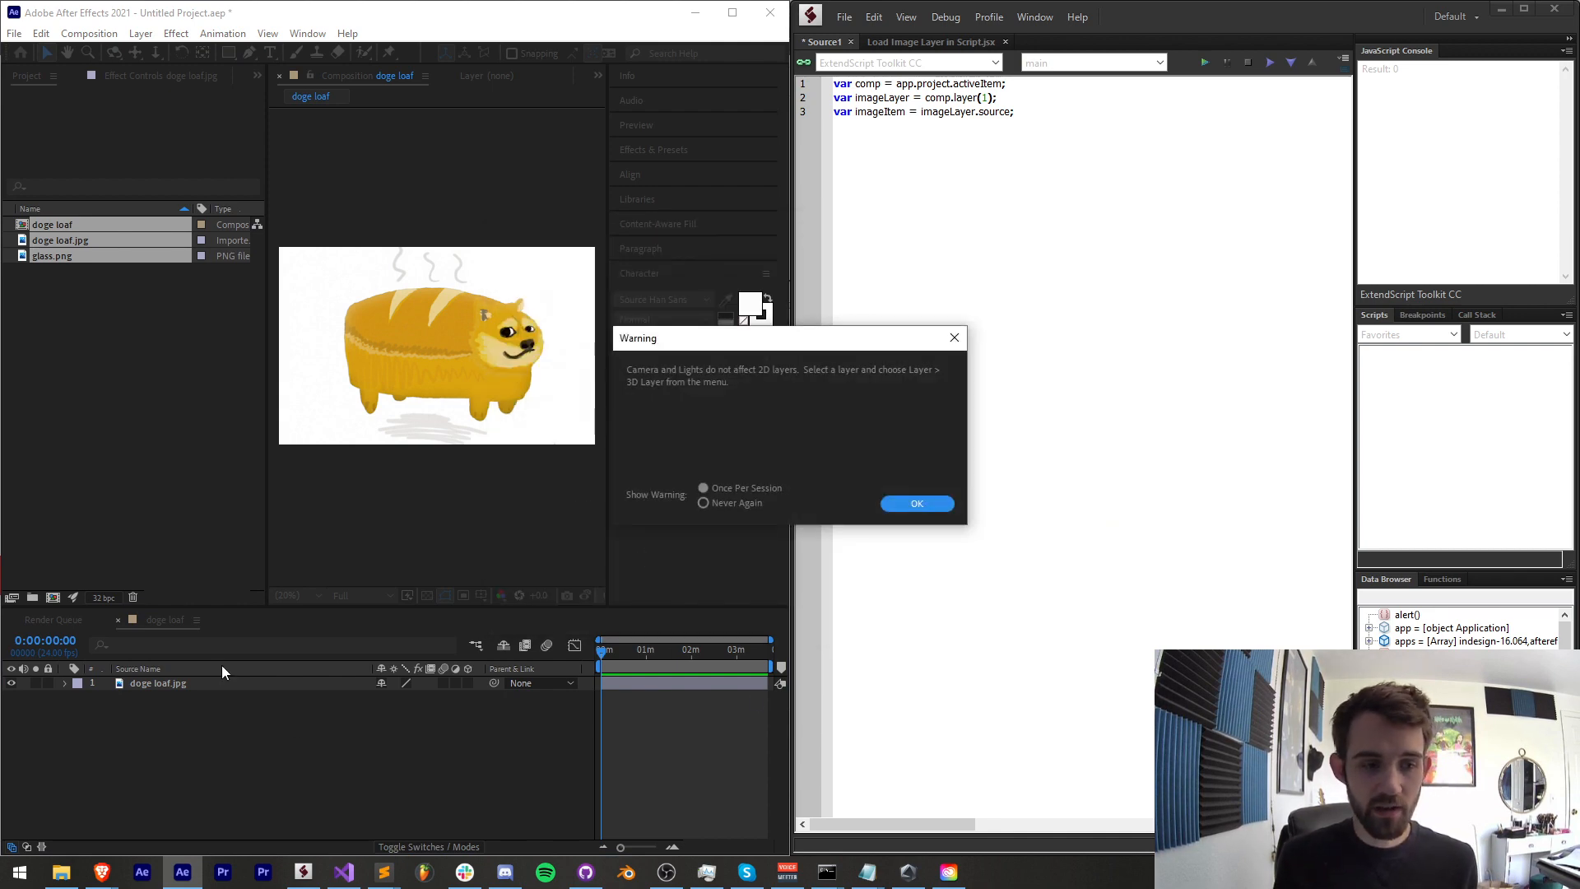
{"action": "left_click", "coordinate": [915, 504]}
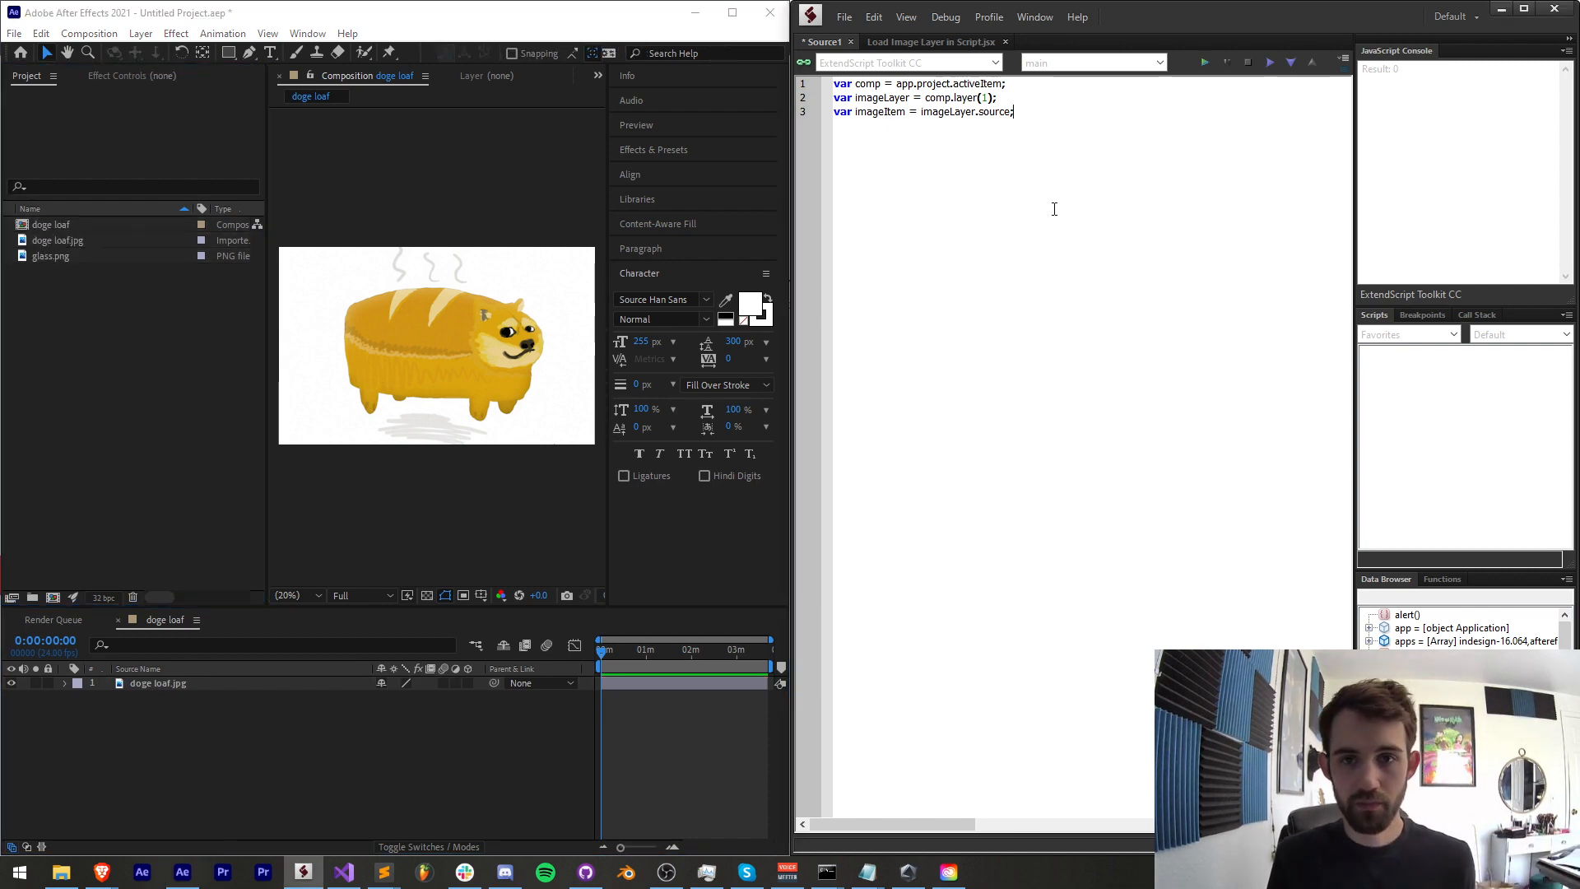
Step: Test with alert(imageItem) after making the doge loaf composition active, confirming doge loaf.jpg
{"action": "type", "text": "alert("}
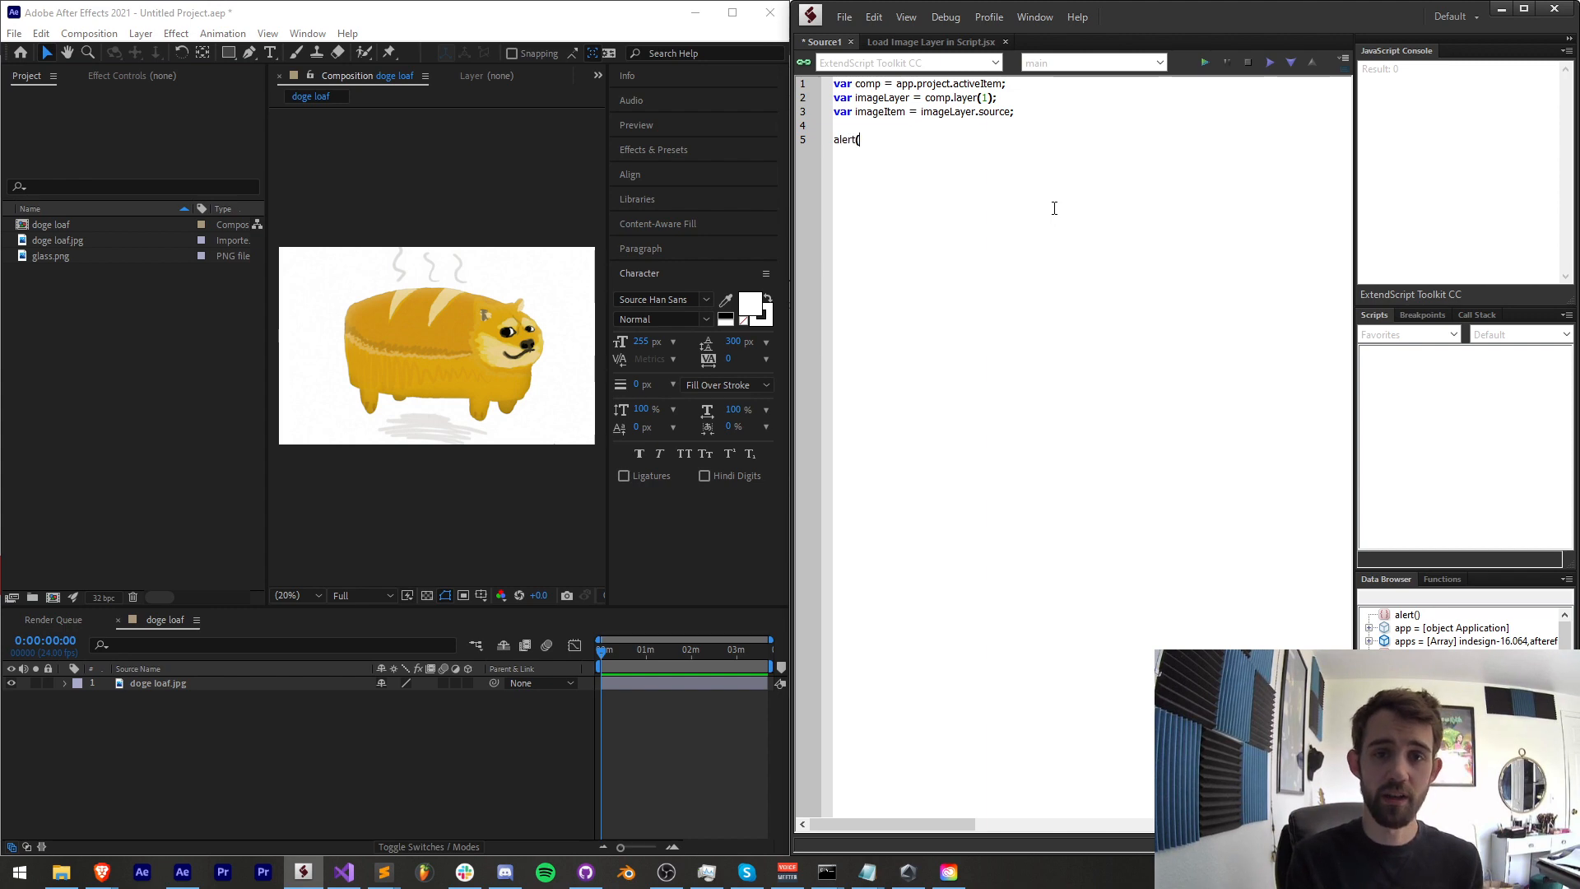
{"action": "type", "text": "imageItem.name);"}
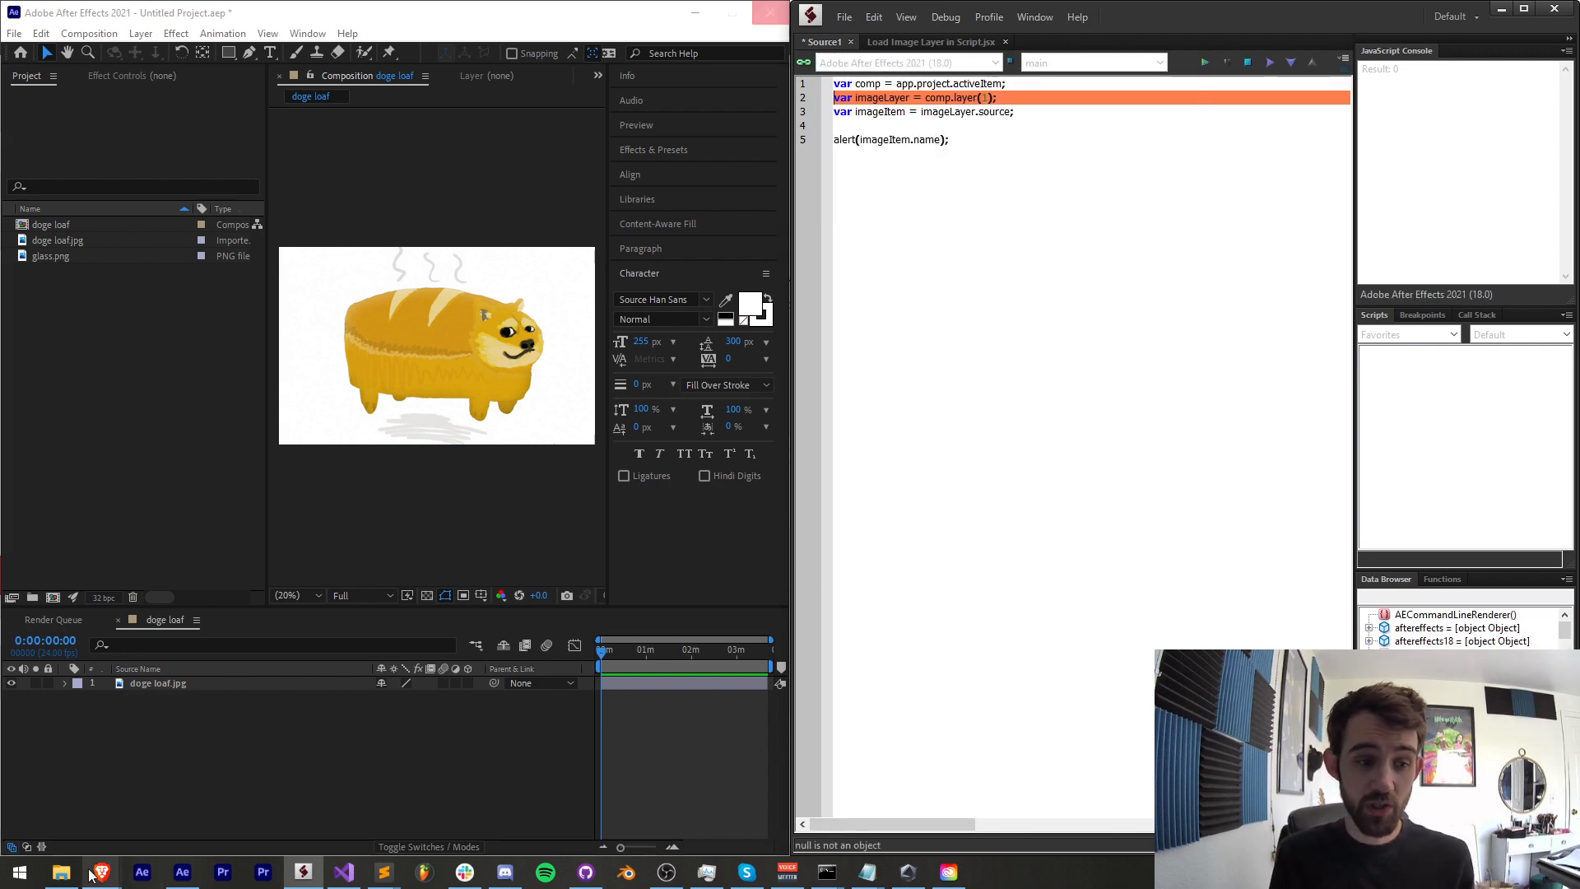
{"action": "left_click", "coordinate": [1203, 62]}
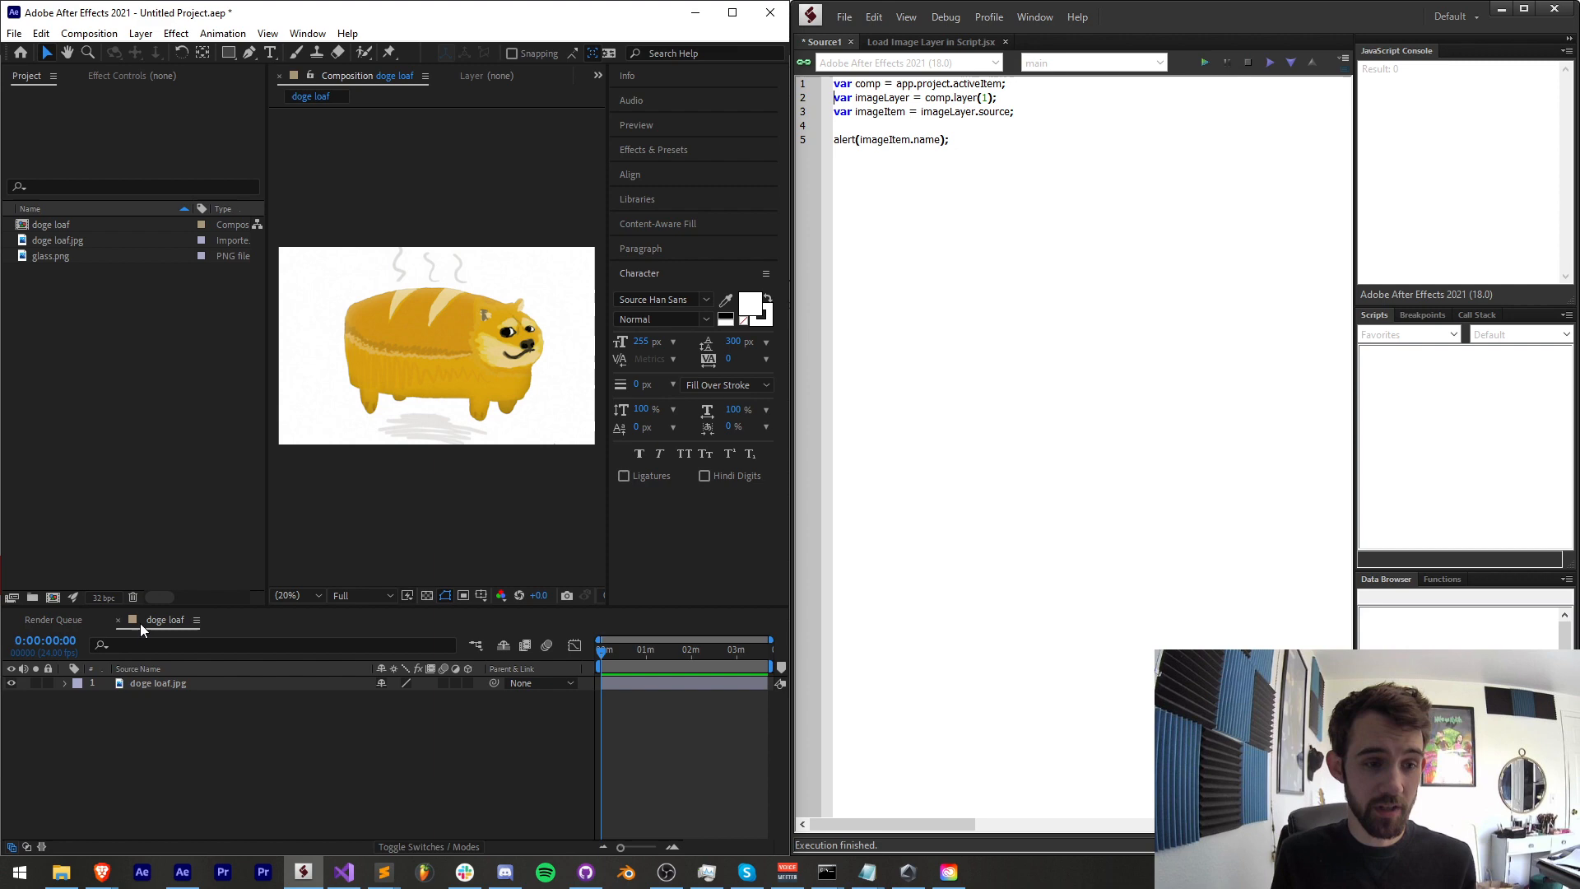
{"action": "left_click", "coordinate": [1203, 63]}
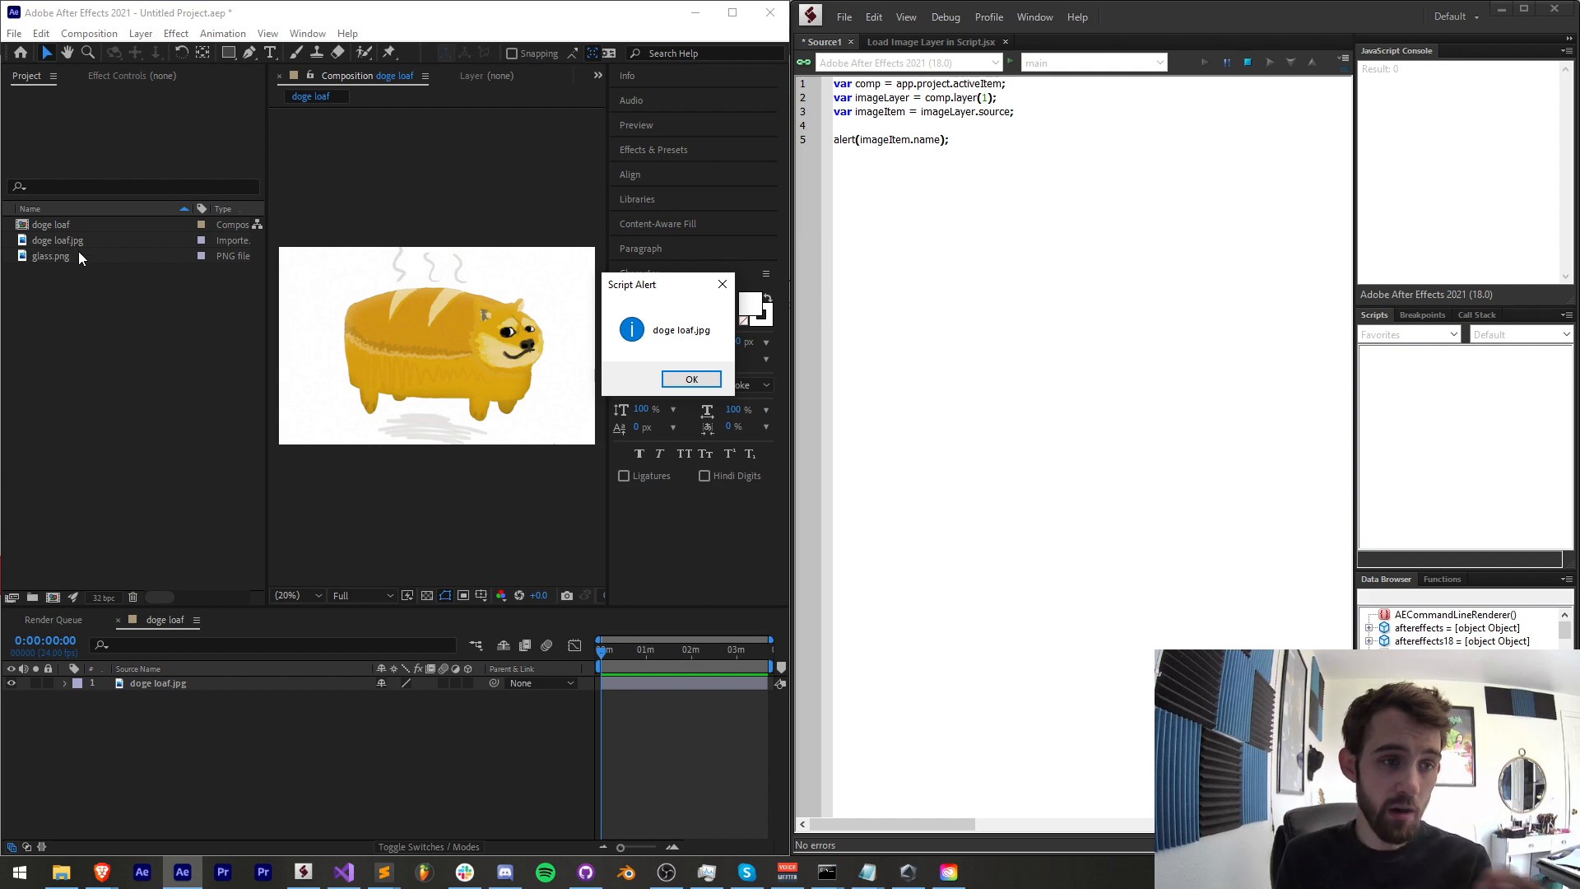
{"action": "left_click", "coordinate": [691, 379]}
{"action": "type", "text": "va"}
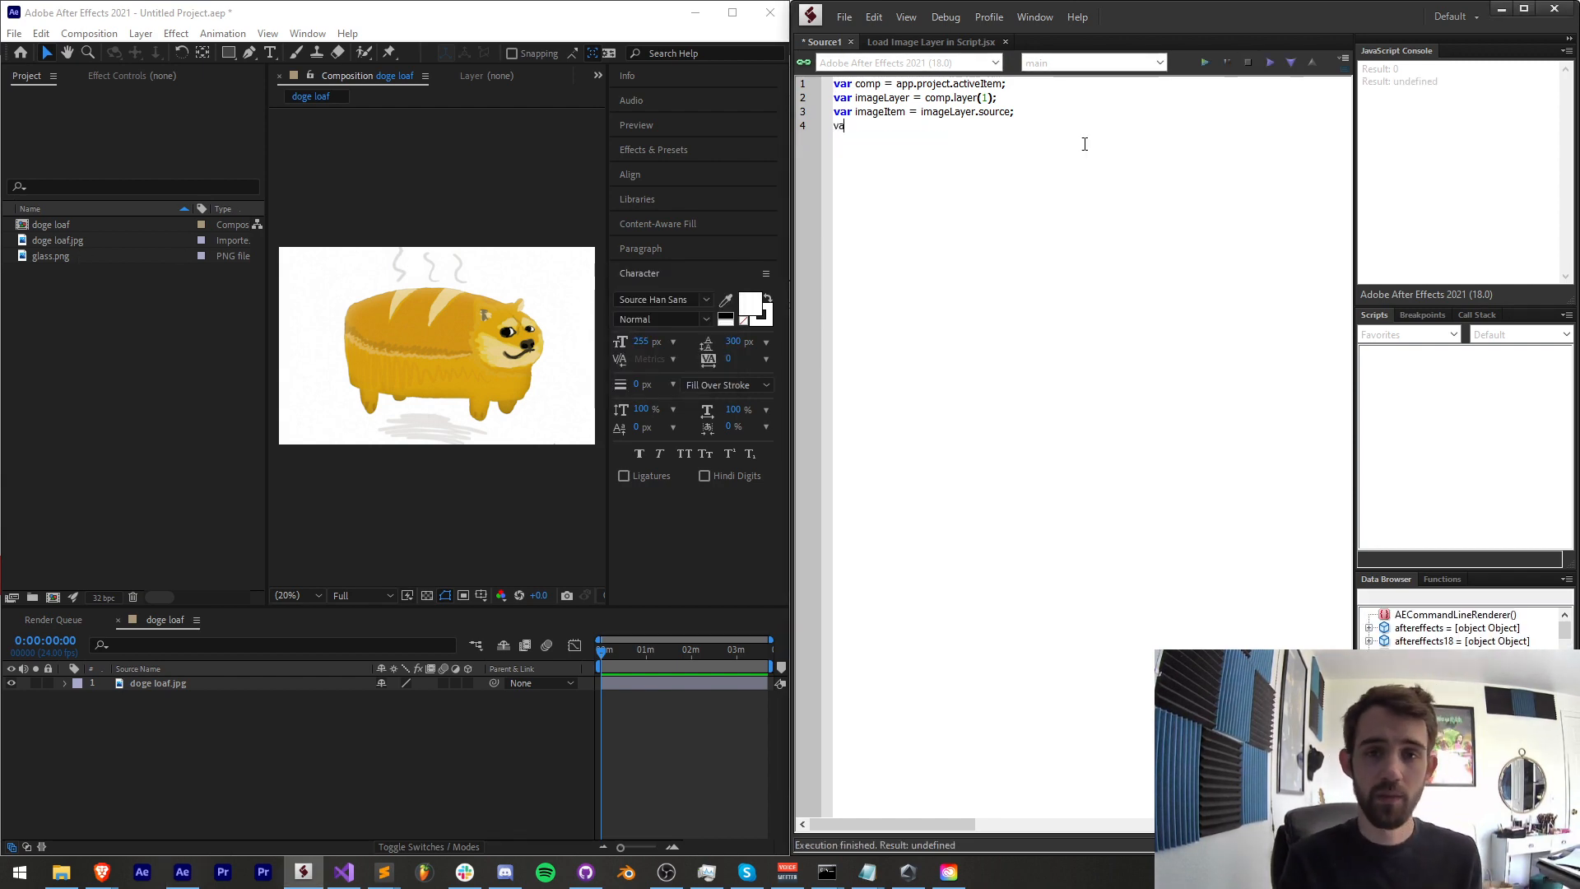
Step: Complete line 4 as var imageFile = imageItem.file;
{"action": "type", "text": "ima"}
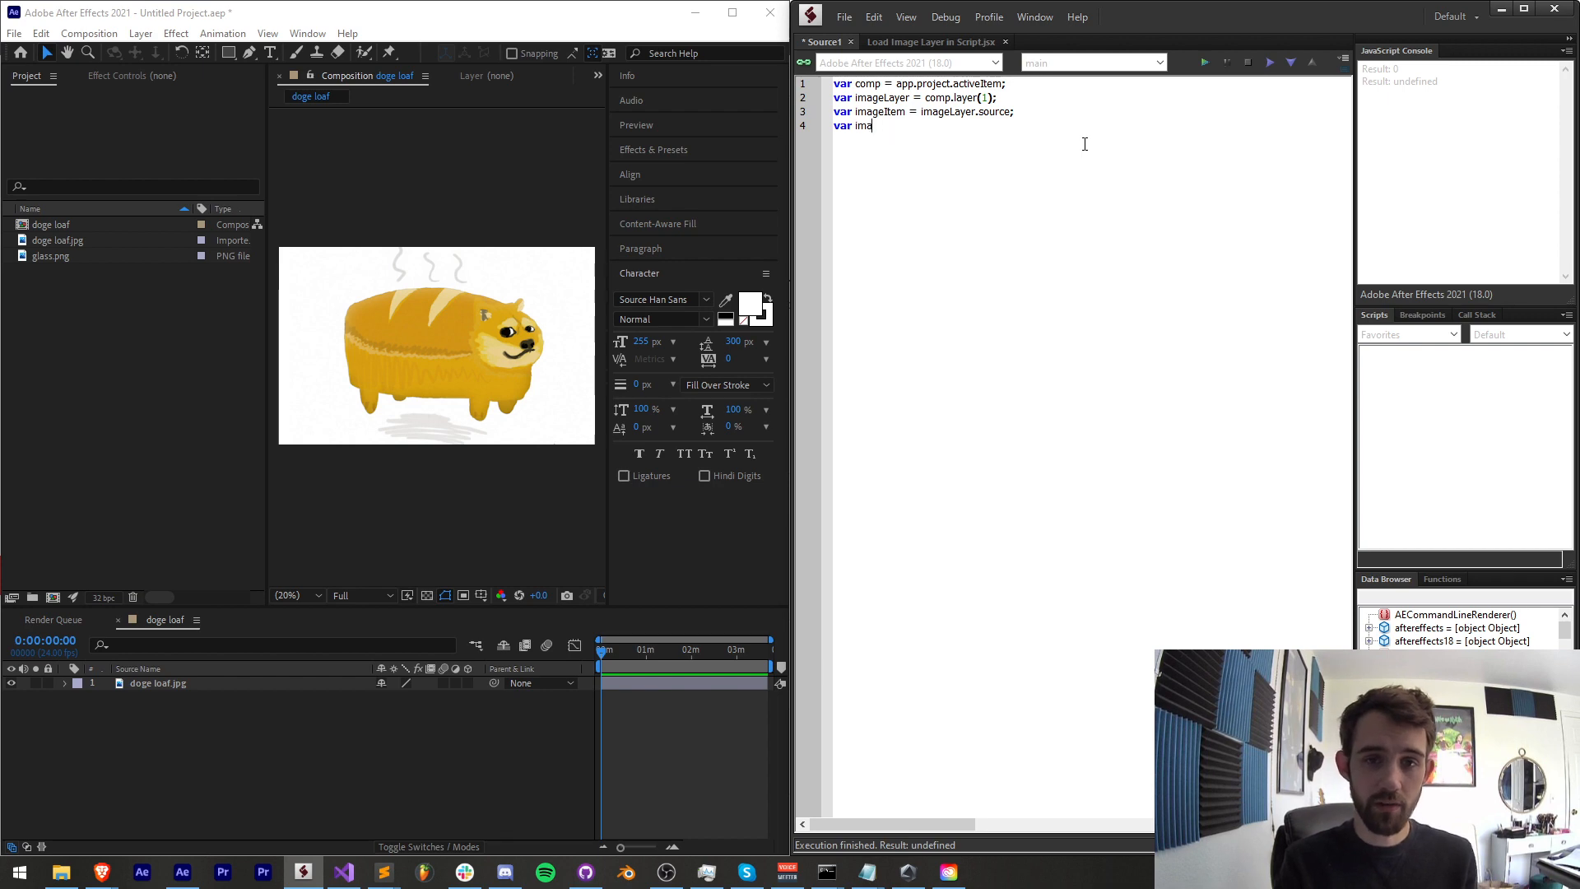
{"action": "type", "text": "geFile ="}
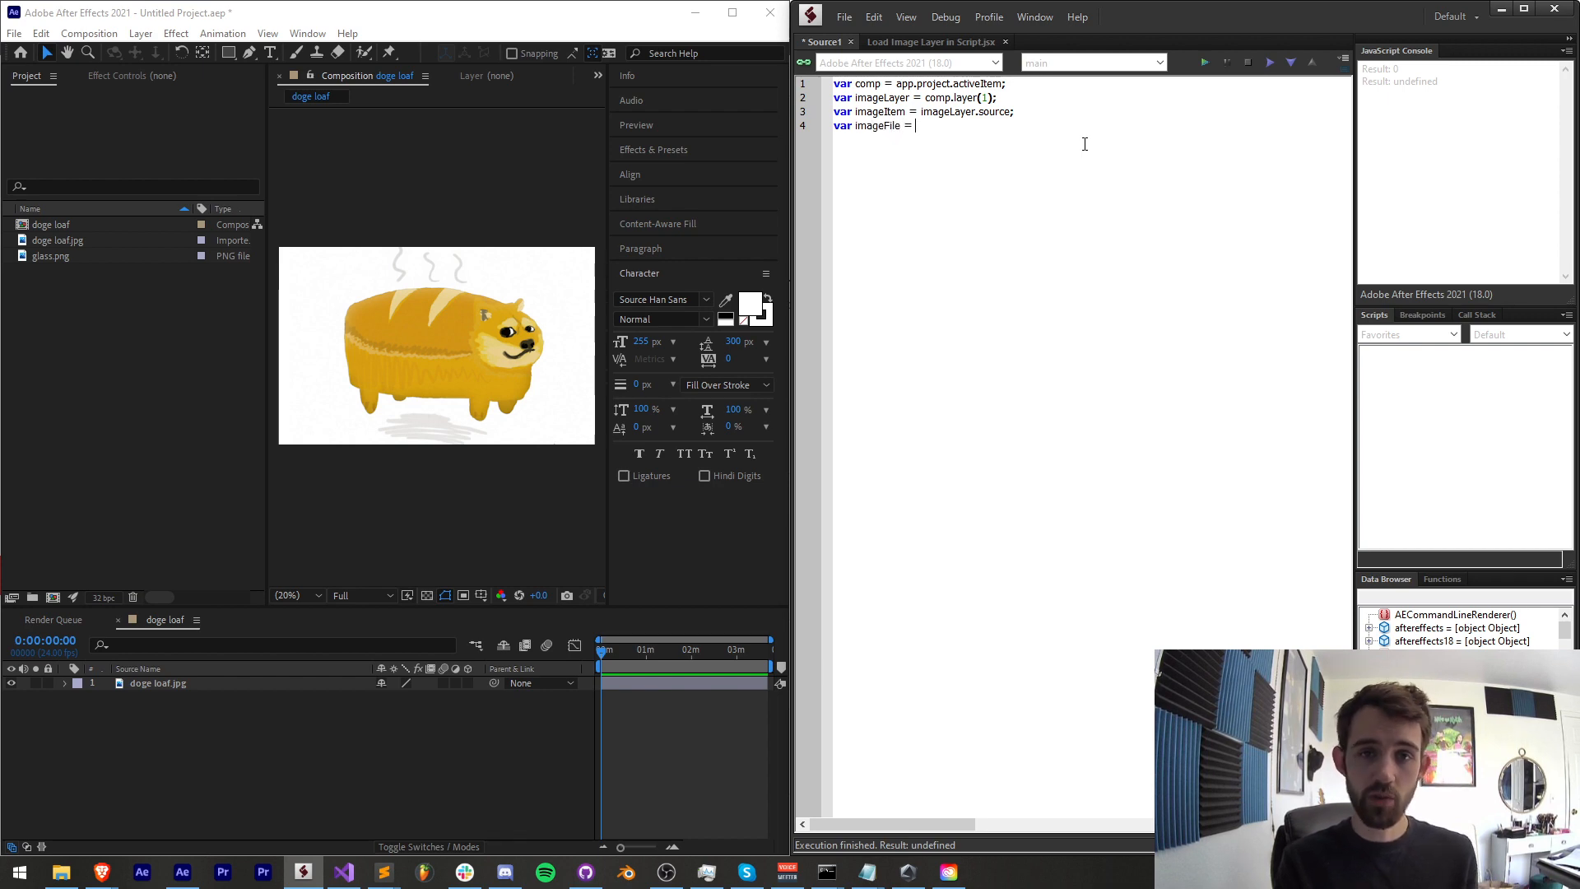
{"action": "type", "text": "imageItem.file;"}
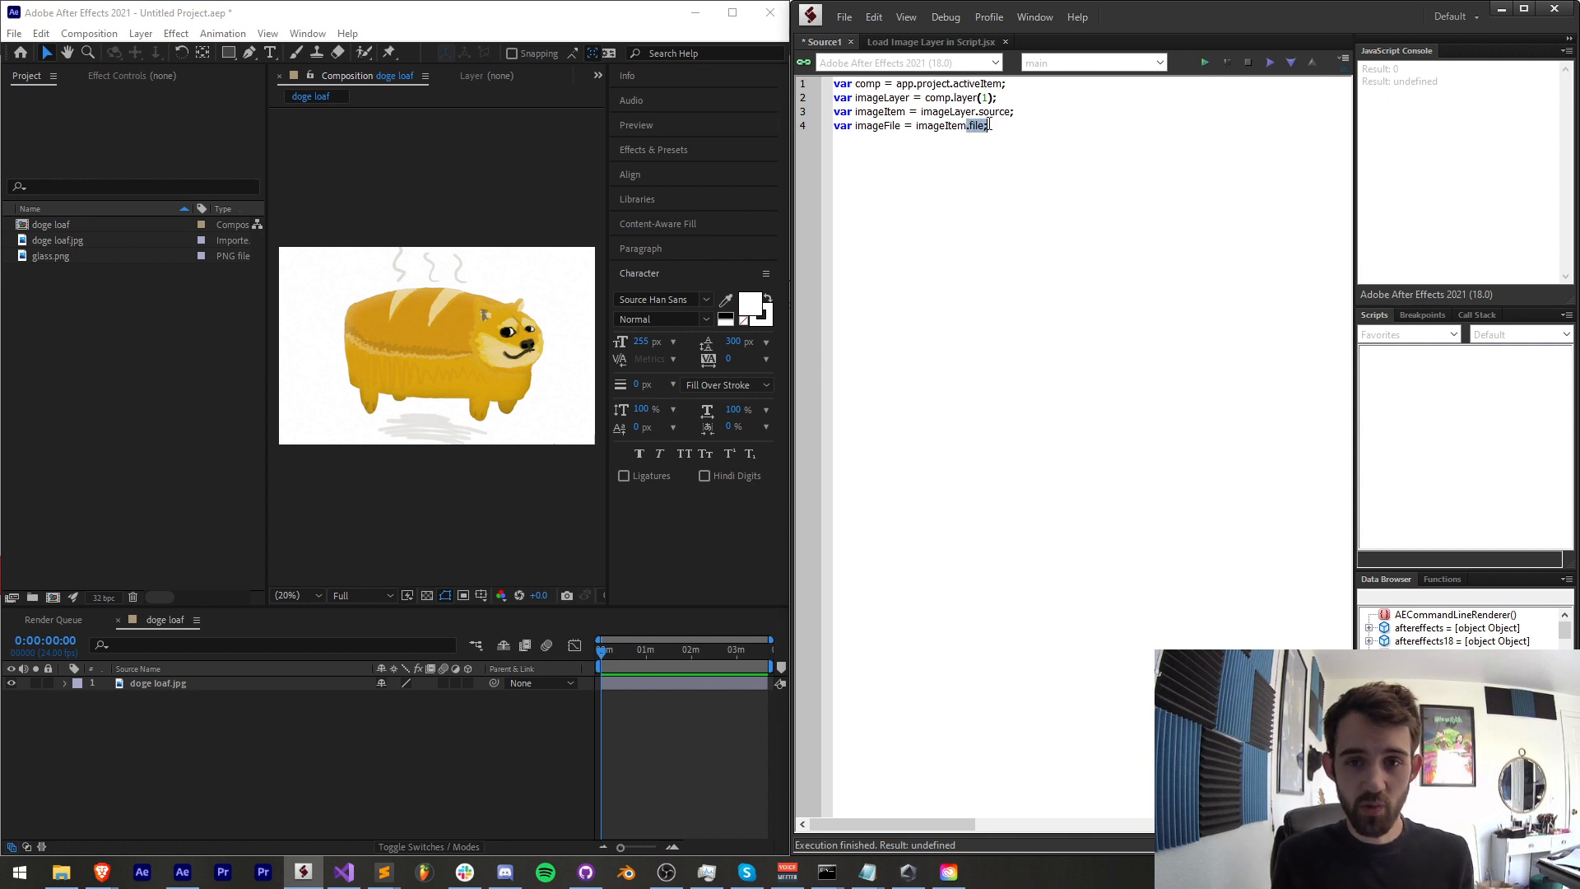
Step: Preview glass.png in the footage viewer, then select doge loaf.jpg in the Project panel
{"action": "left_click", "coordinate": [51, 257]}
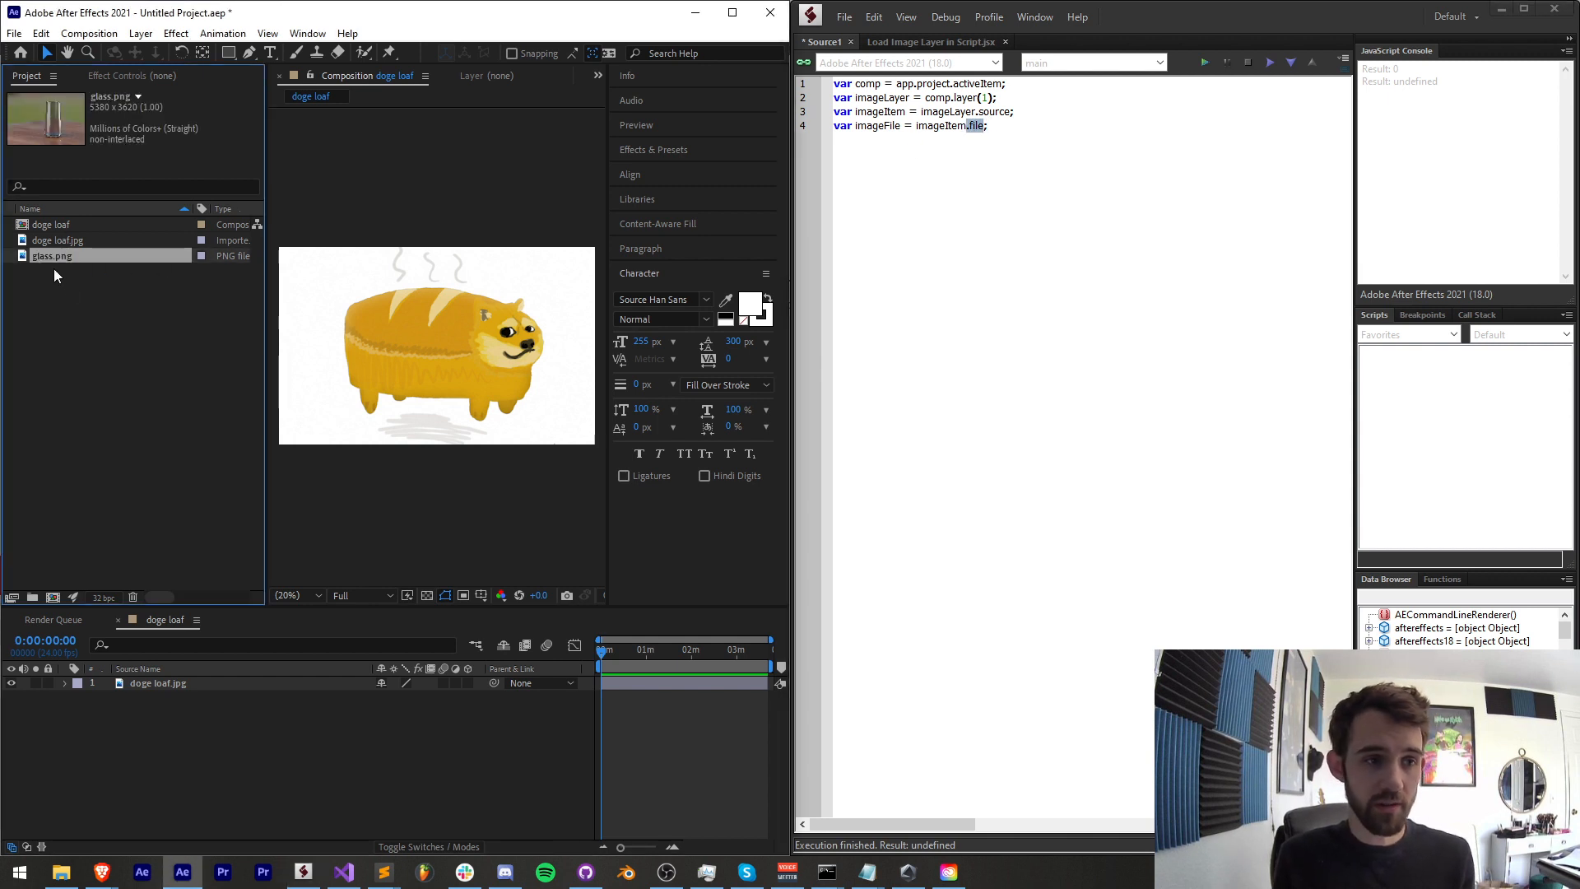
{"action": "double_click", "coordinate": [51, 255]}
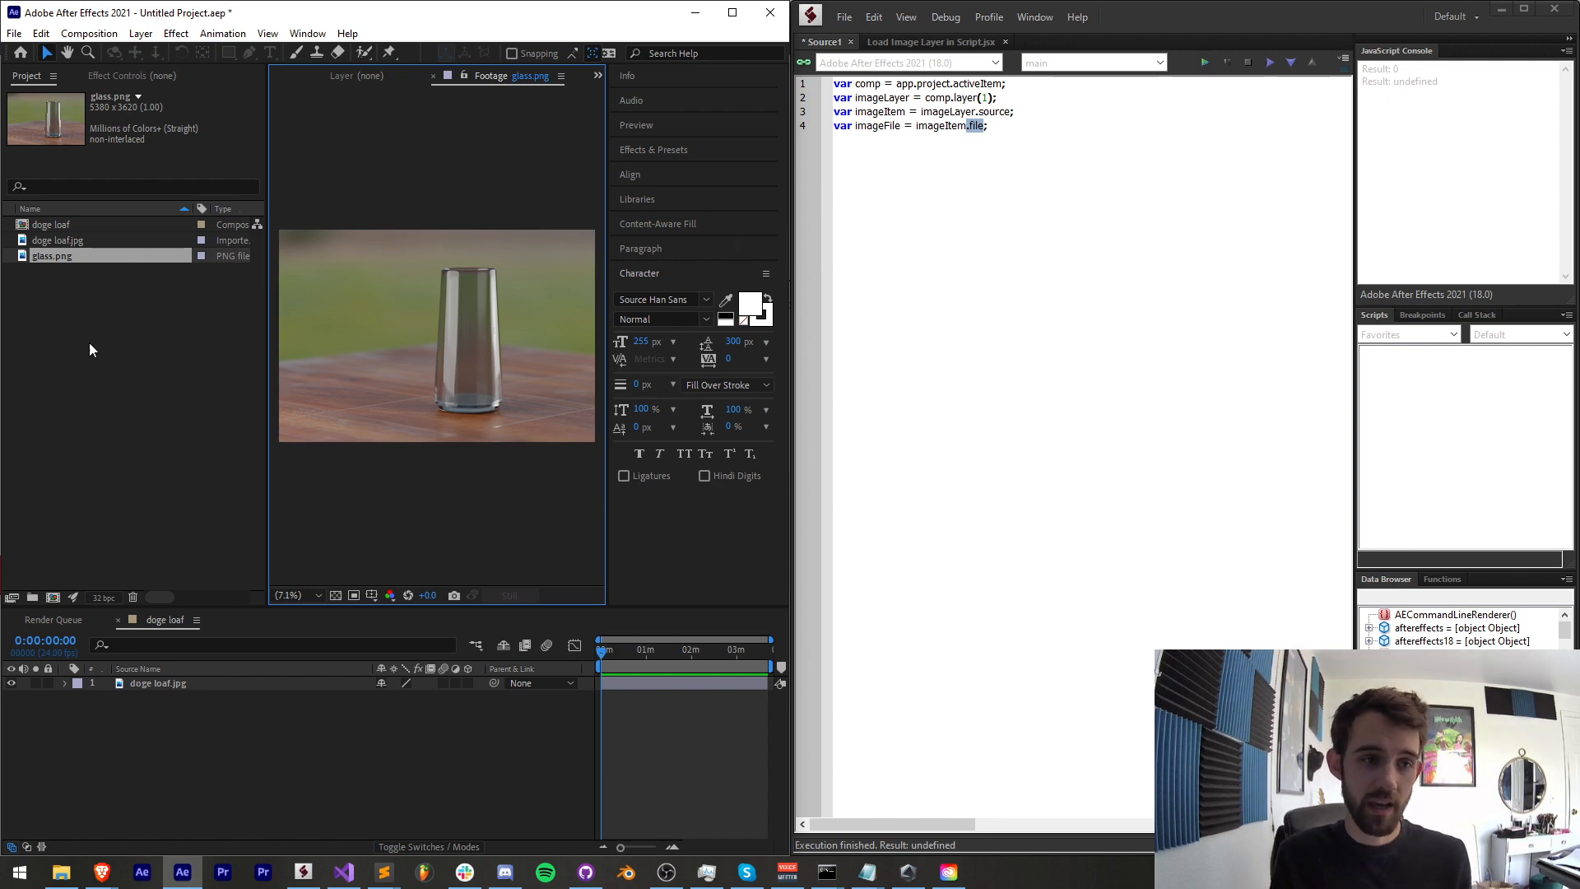
{"action": "mouse_move", "coordinate": [66, 256]}
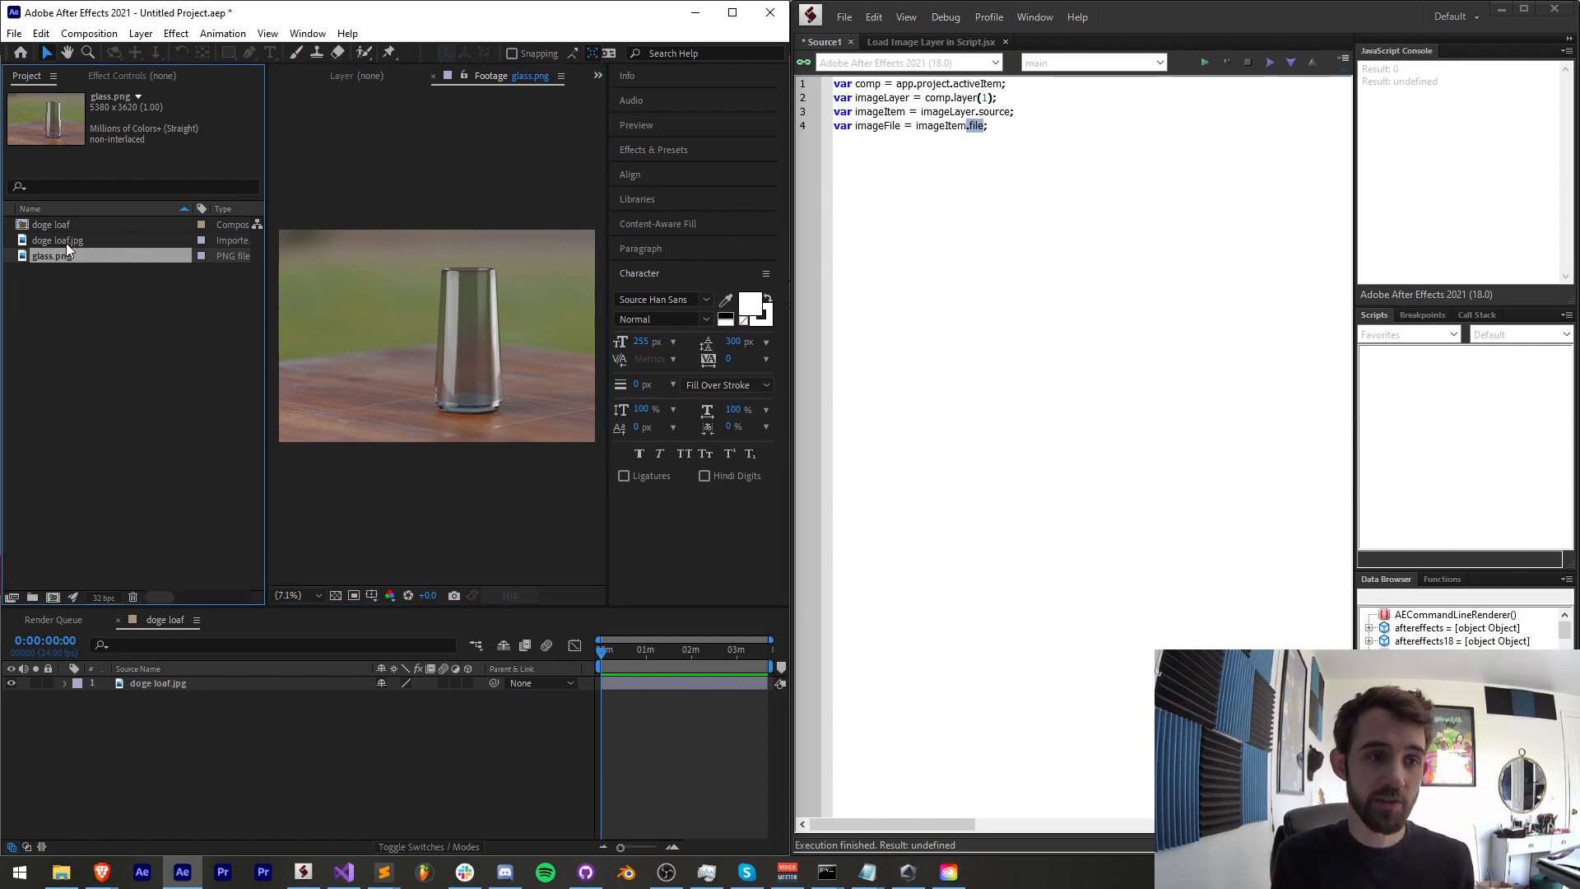
{"action": "left_click", "coordinate": [58, 240]}
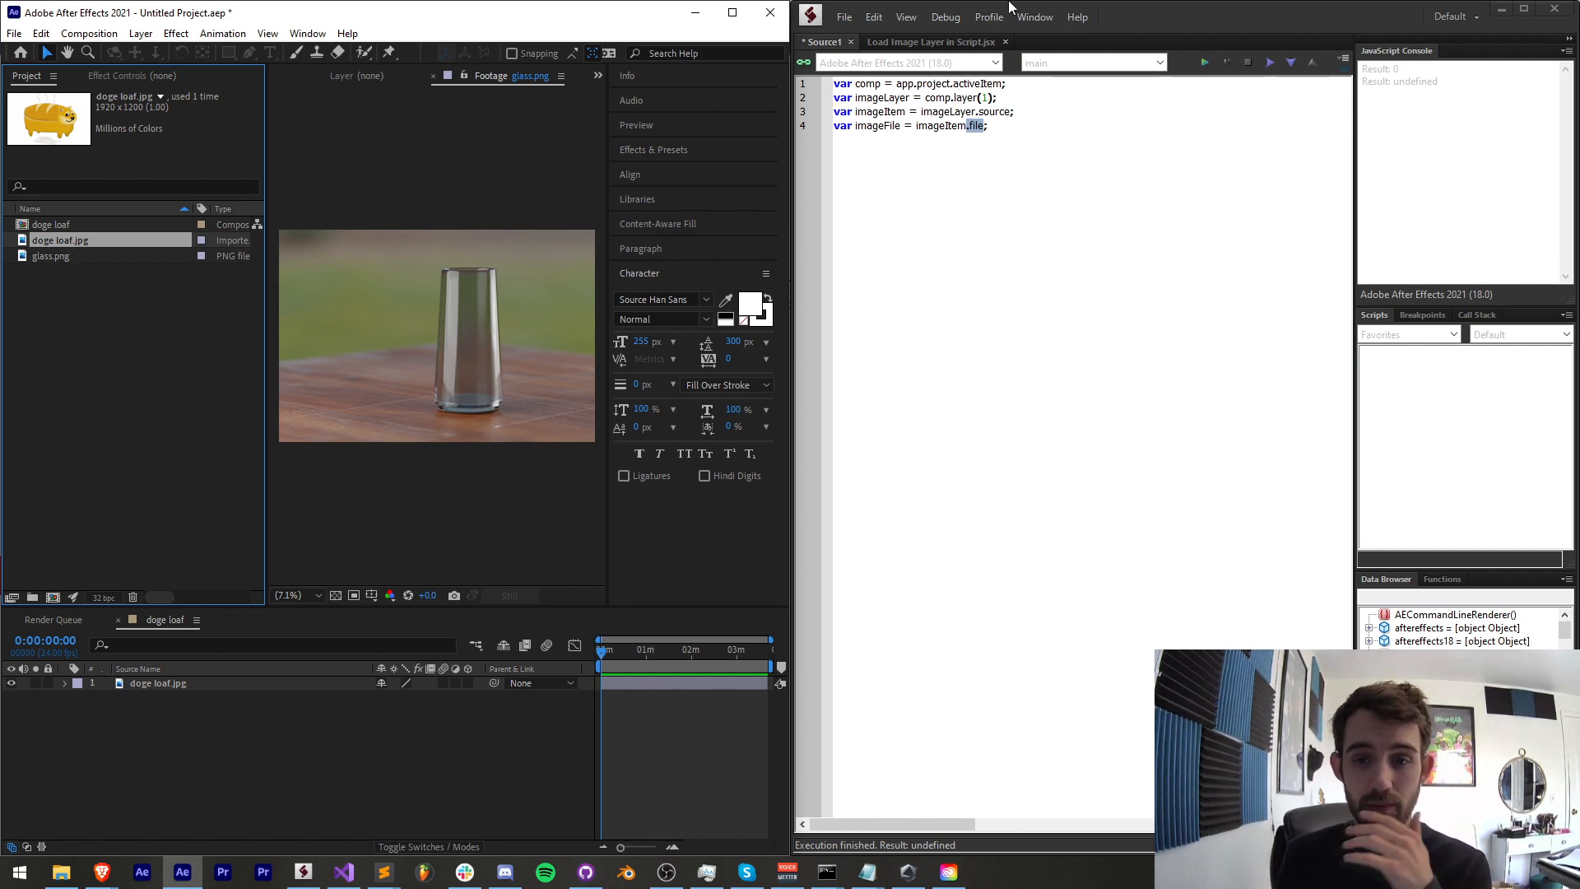
Step: Create an imageLoader palette Window and add an image element holding imageFile to it
{"action": "type", "text": "var window = new Window"}
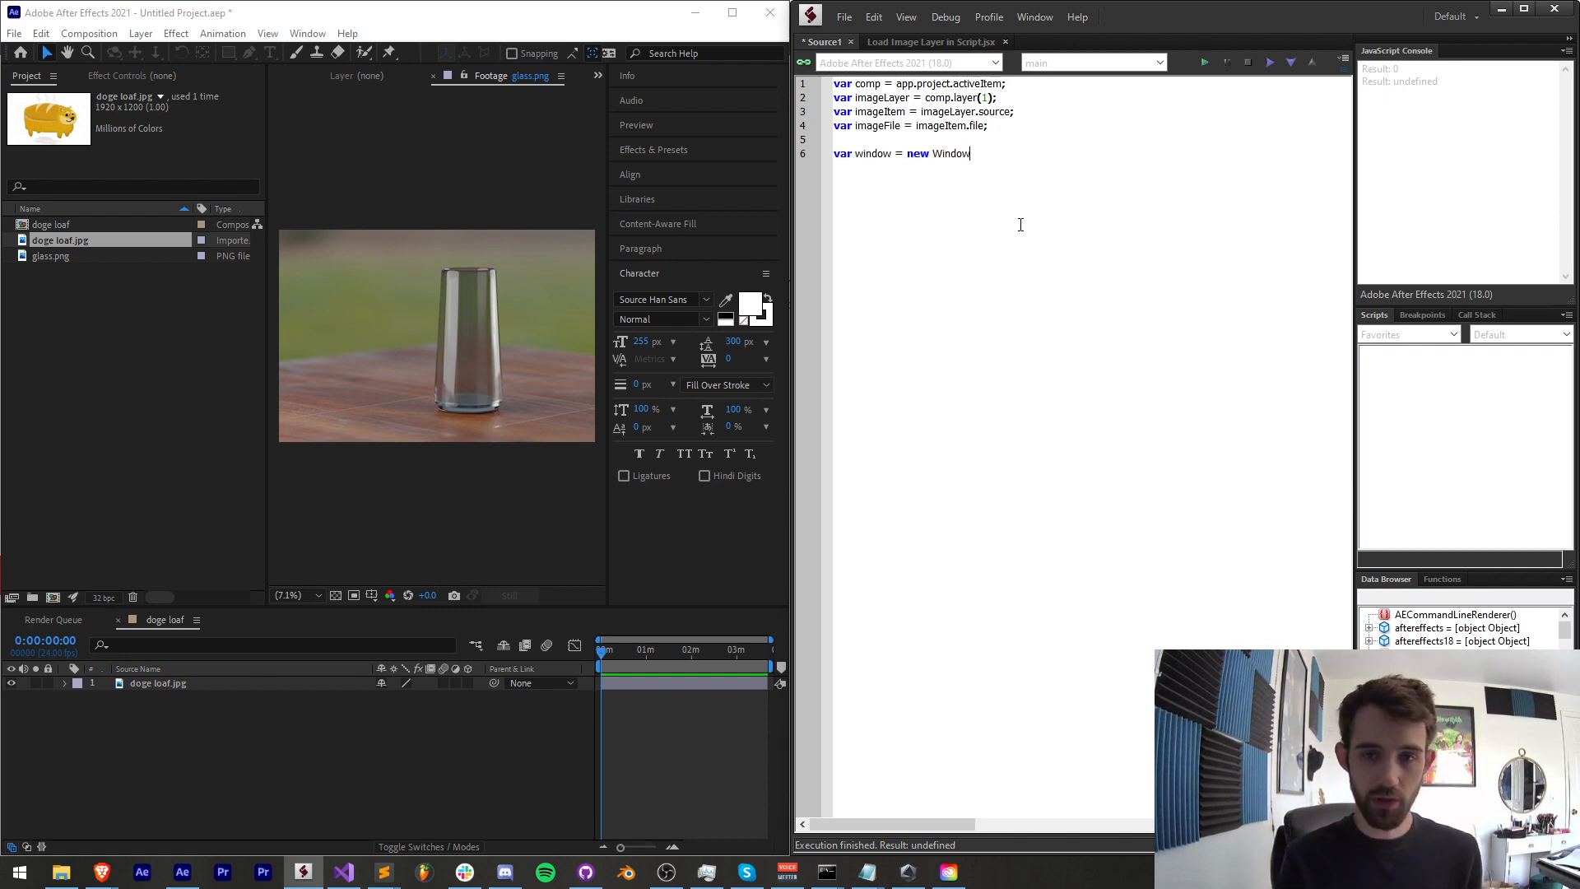
{"action": "type", "text": "(\"palette\", \"imageLoader"}
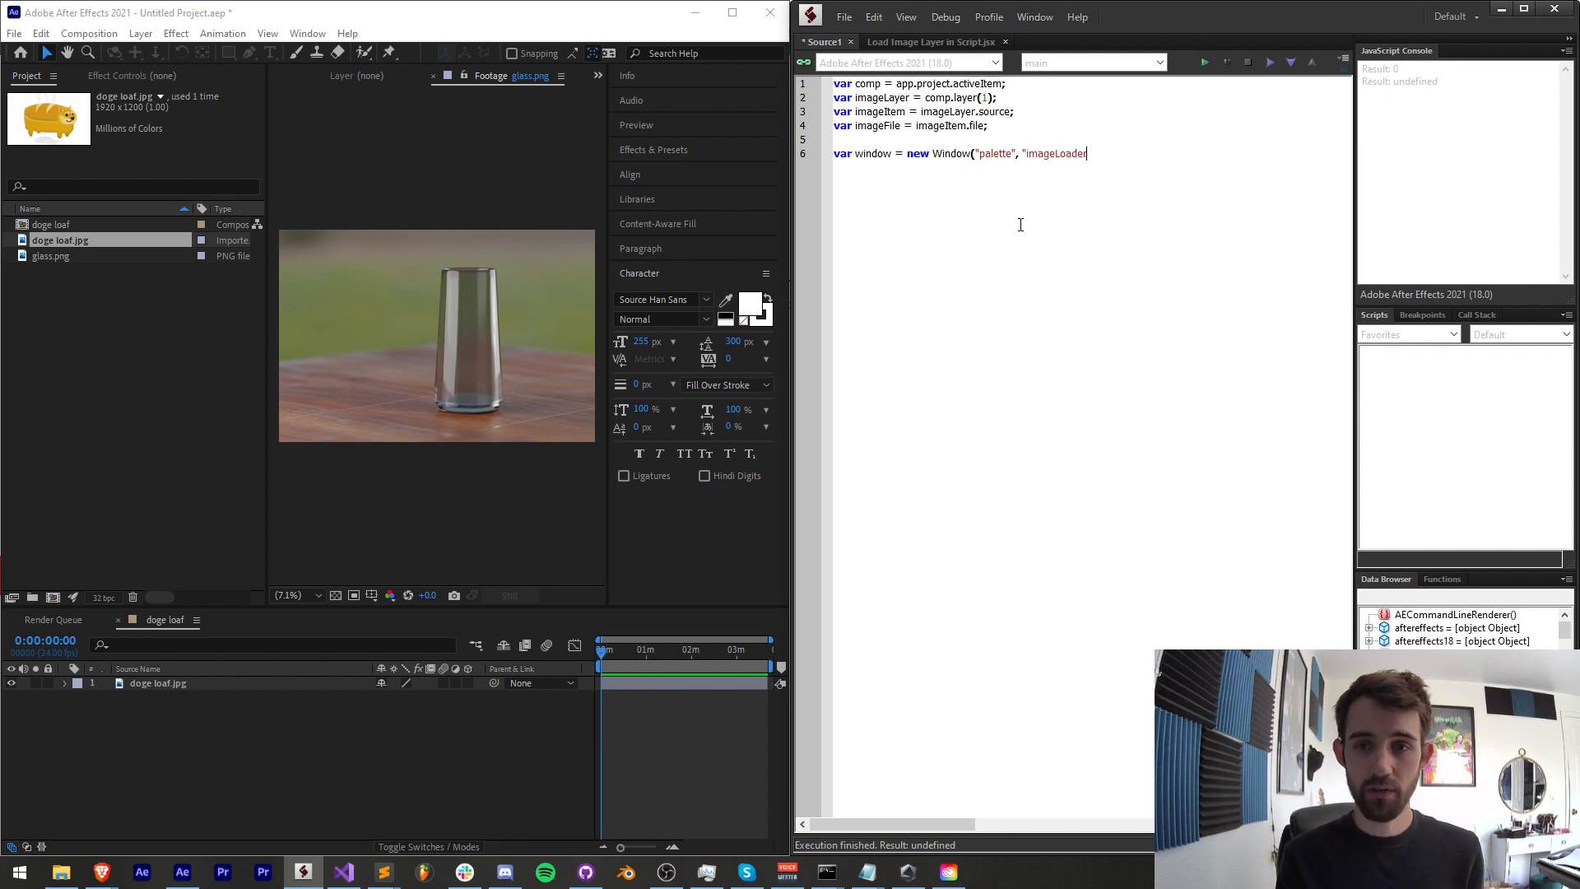
{"action": "type", "text": "\", undefined);"}
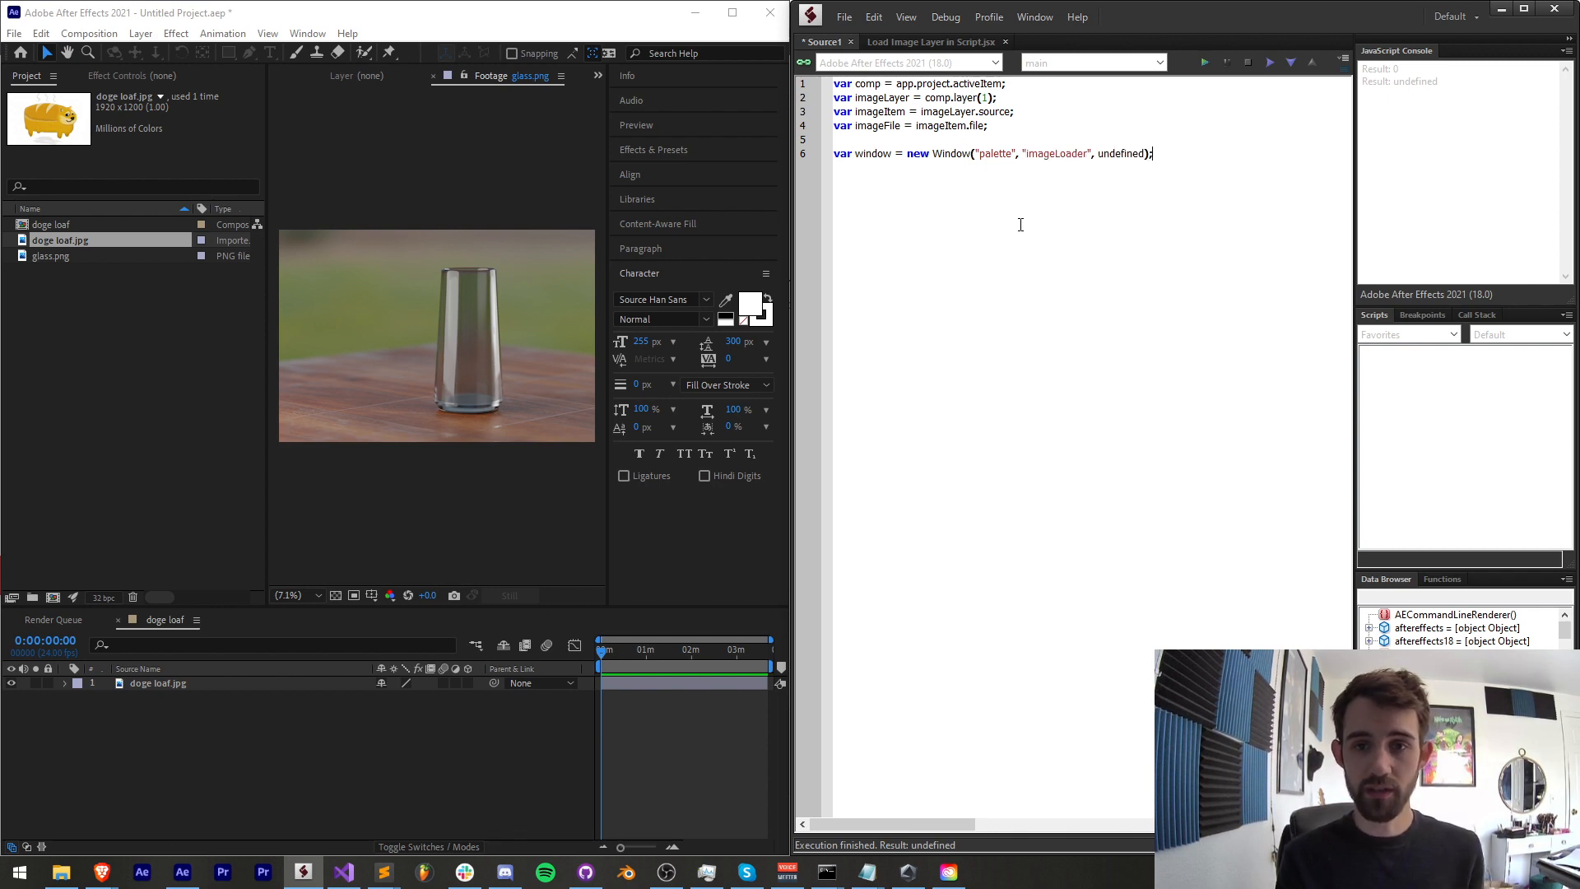
{"action": "type", "text": "var image ="}
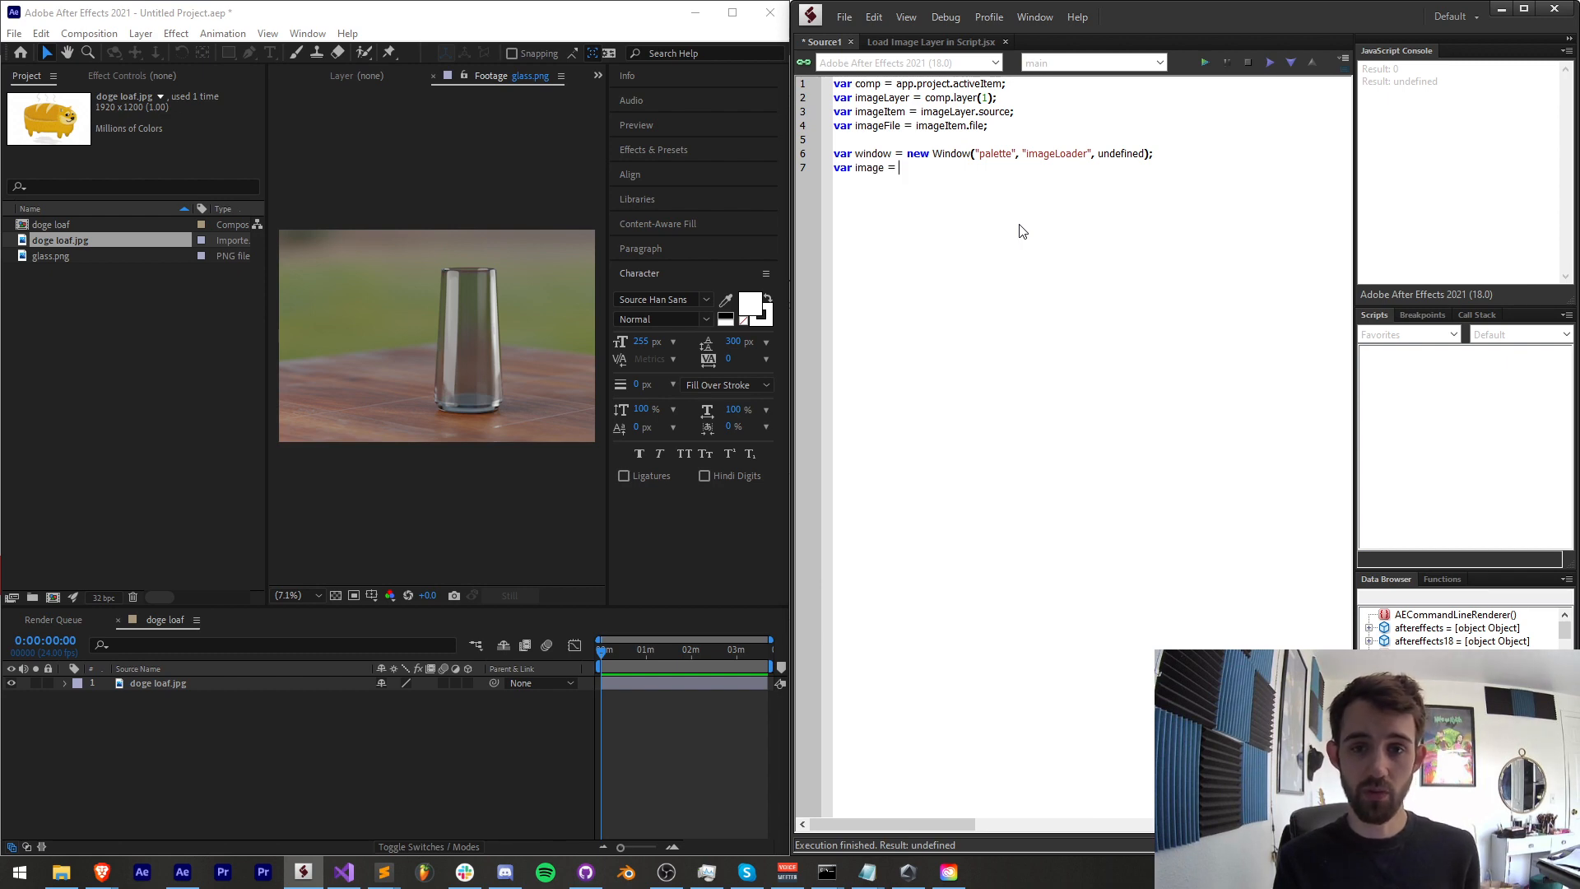
{"action": "type", "text": "wind"}
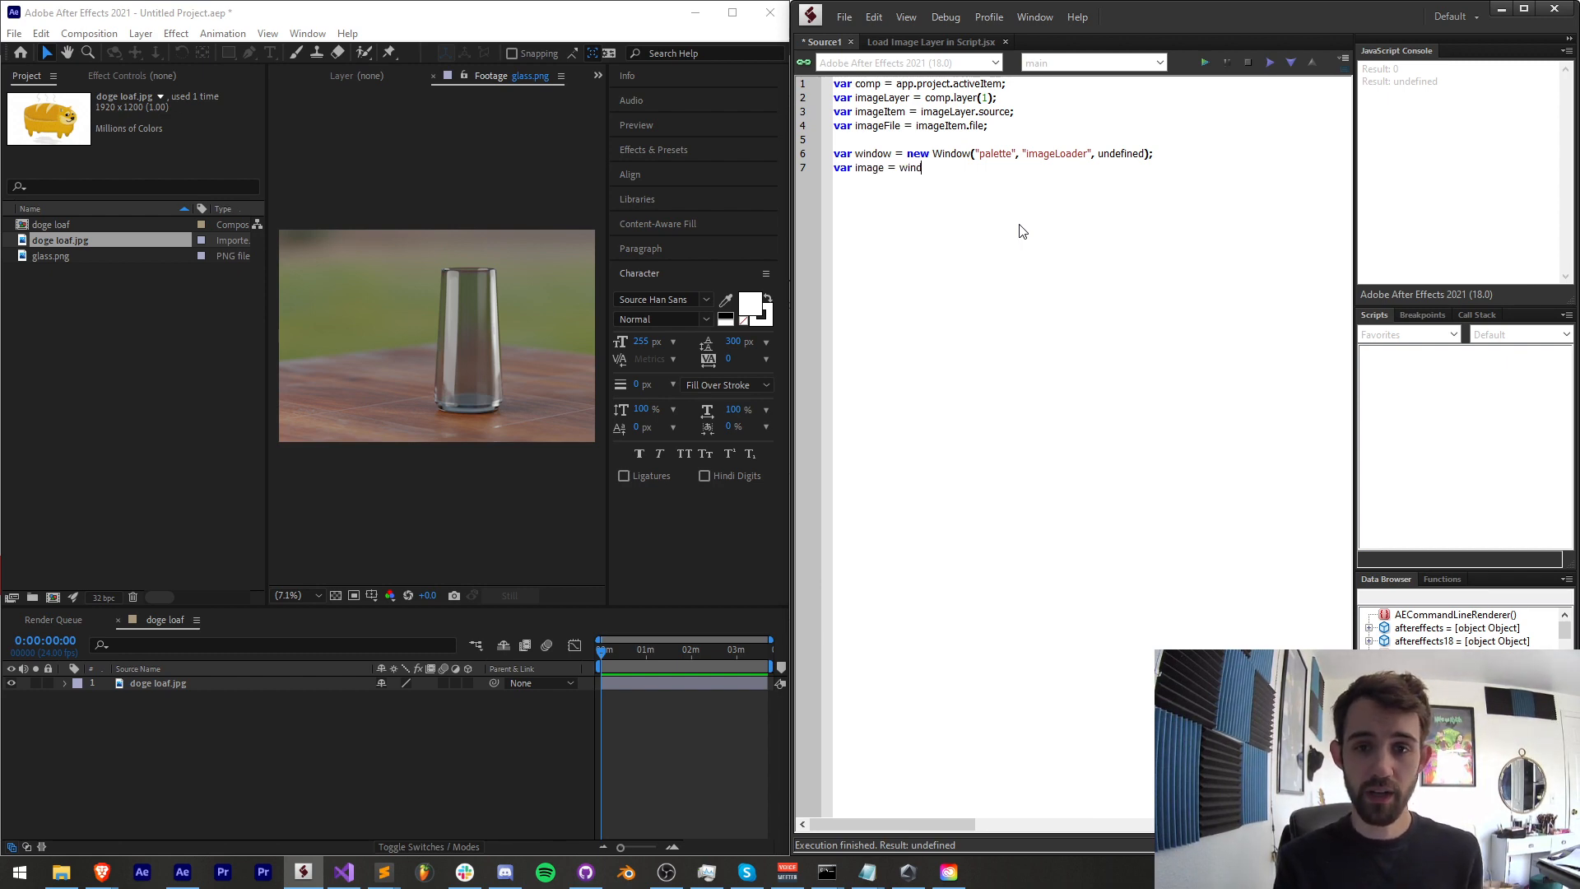
{"action": "type", "text": "ow.add(\"image\", undefined,"}
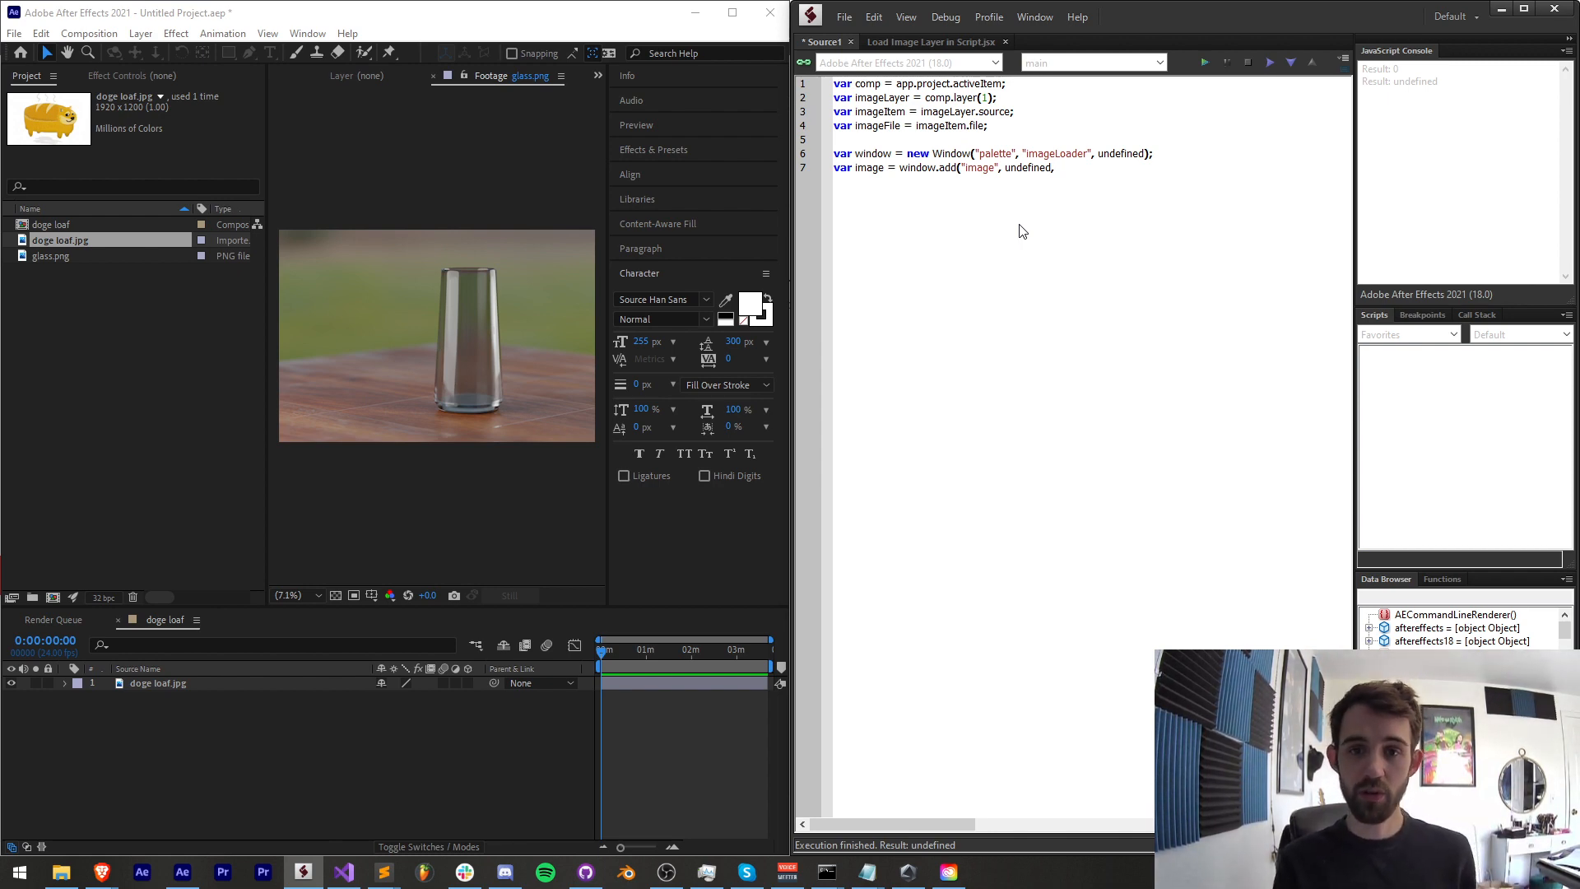
{"action": "type", "text": "imageFile);"}
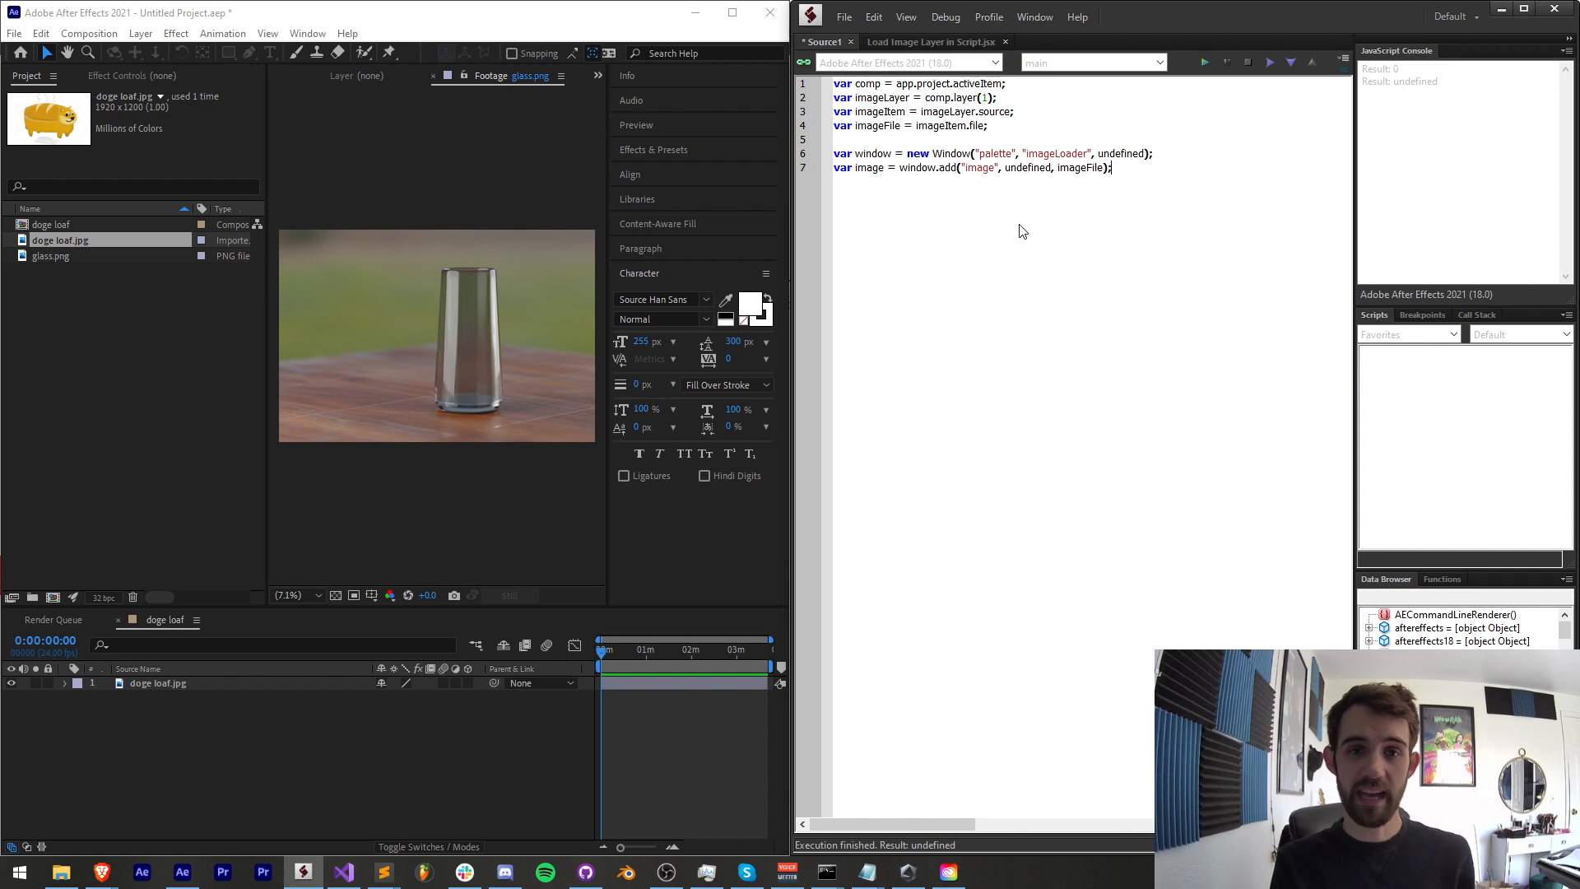
Step: Add window.center() and window.show() to centre and display the palette
{"action": "type", "text": "w"}
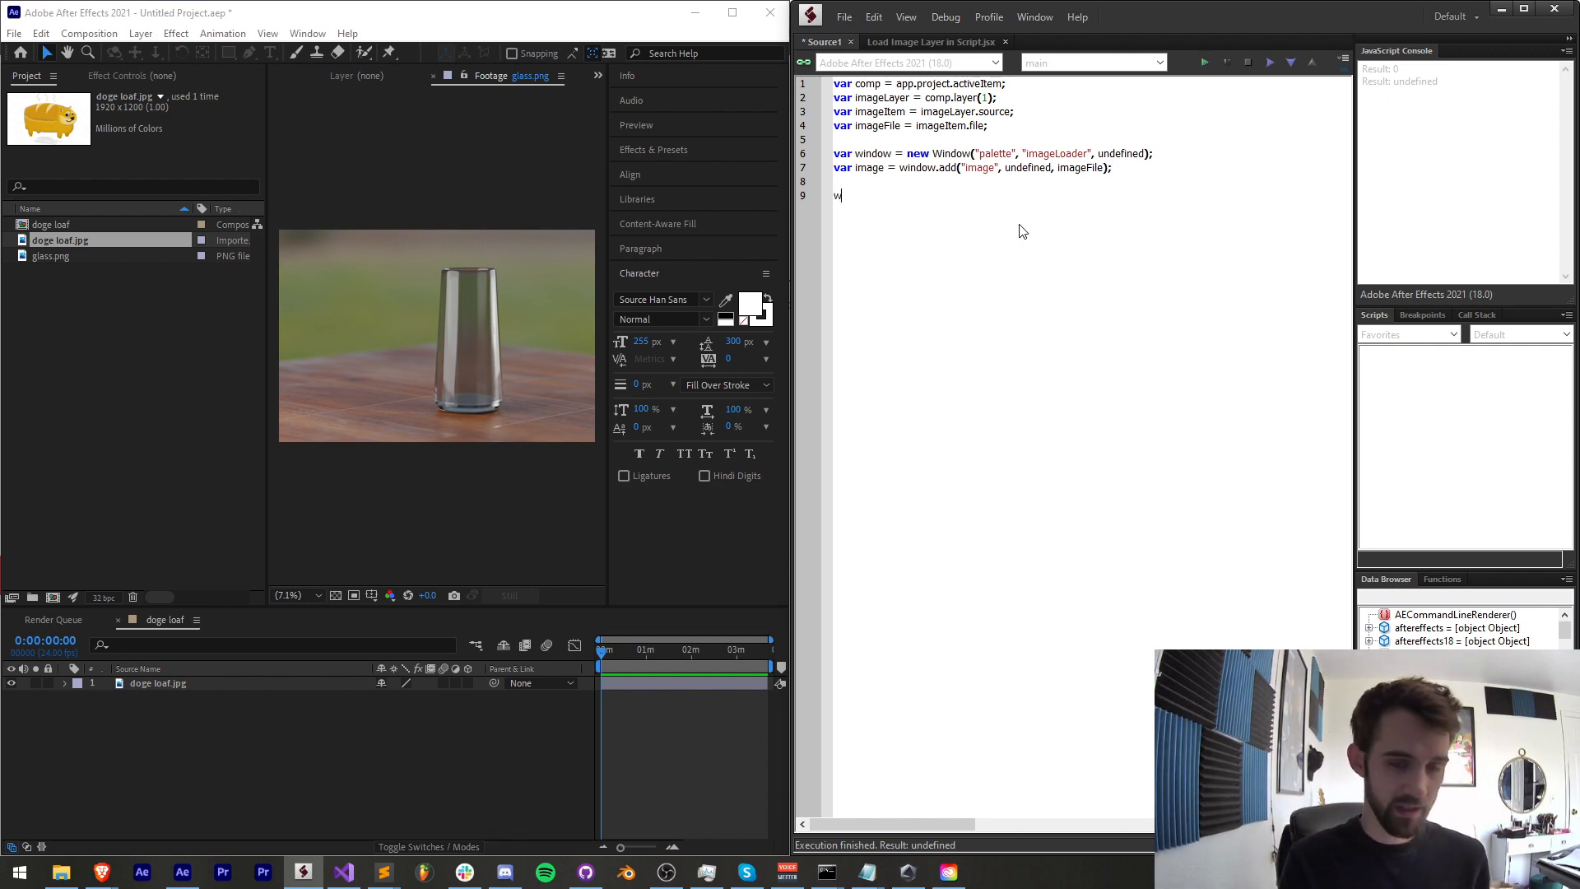
{"action": "type", "text": "indow.center();"}
{"action": "type", "text": "window.show();"}
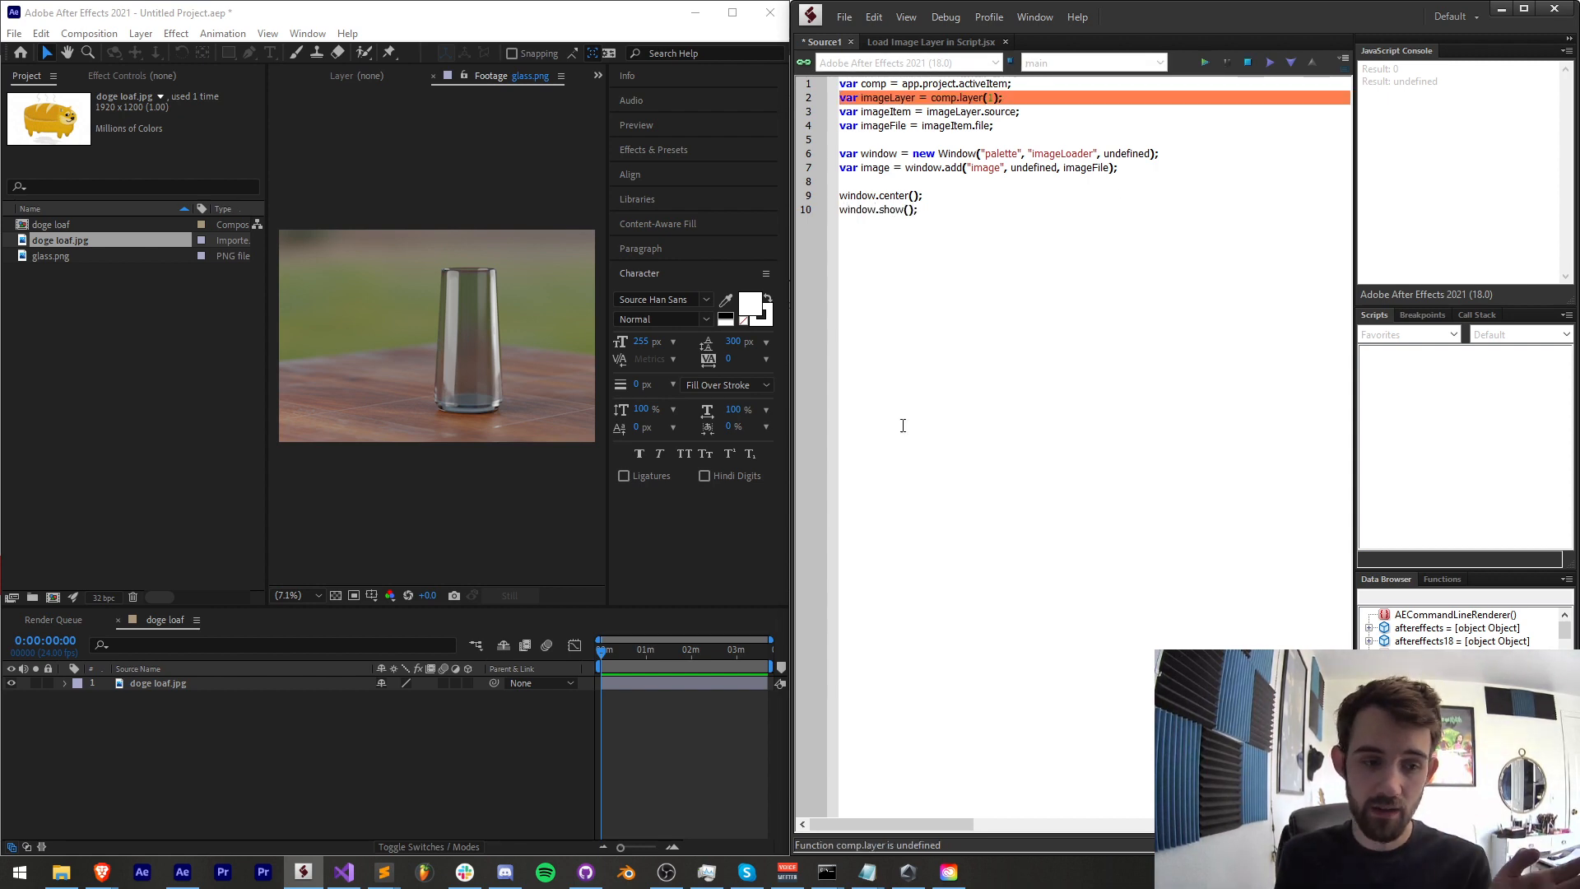
{"action": "mouse_move", "coordinate": [1249, 63]}
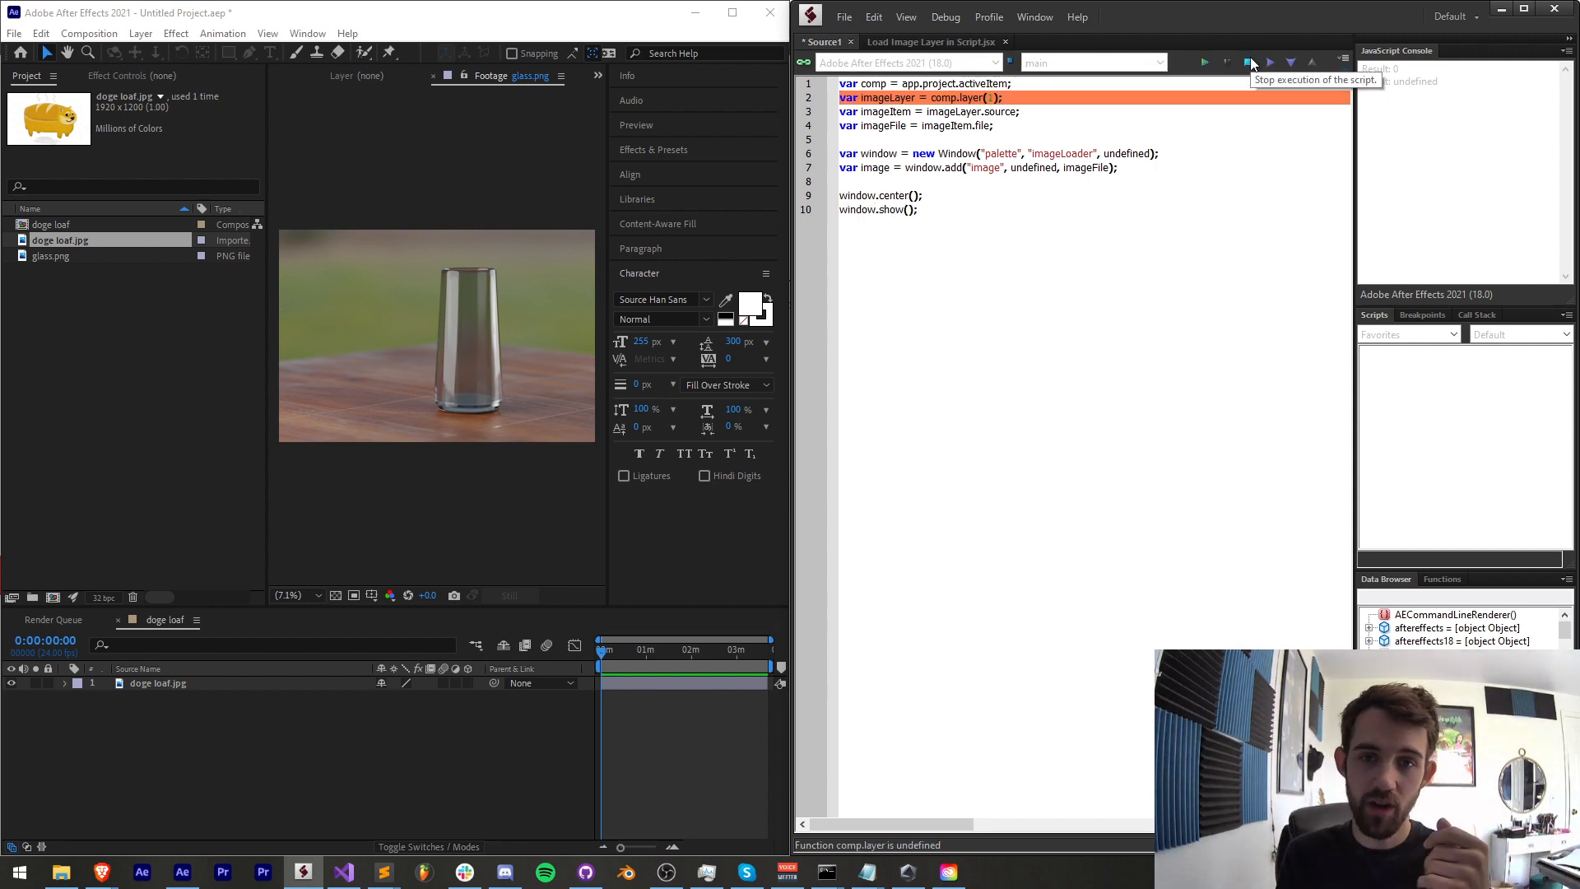
Step: Stop the failed run, layer glass.png above doge loaf.jpg in the comp, and rerun the script cleanly
{"action": "left_click", "coordinate": [1205, 63]}
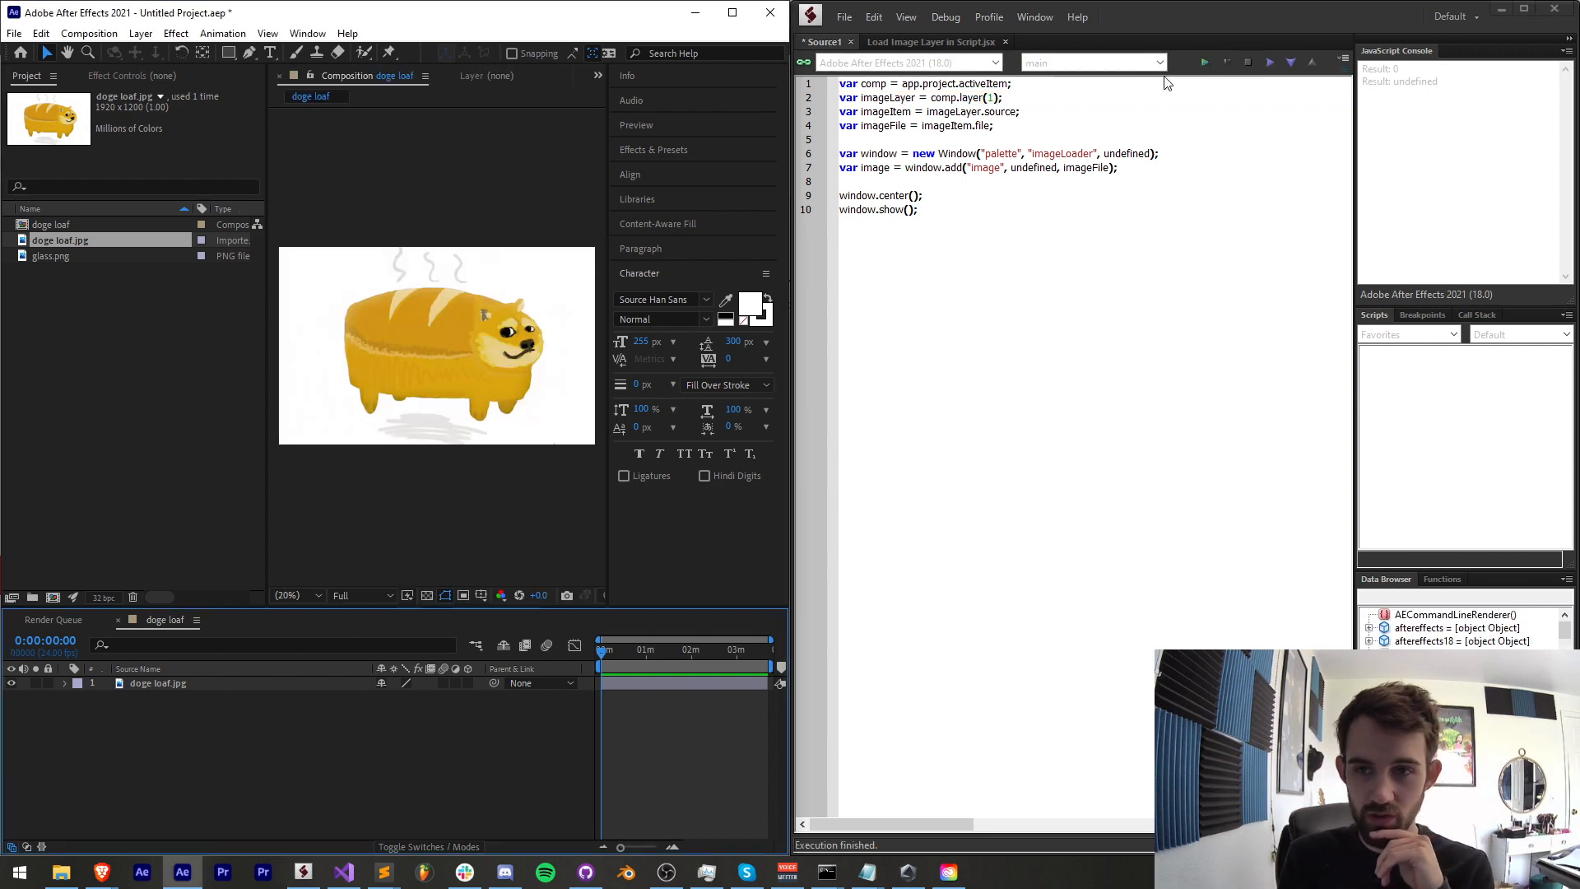
{"action": "left_click", "coordinate": [1203, 63]}
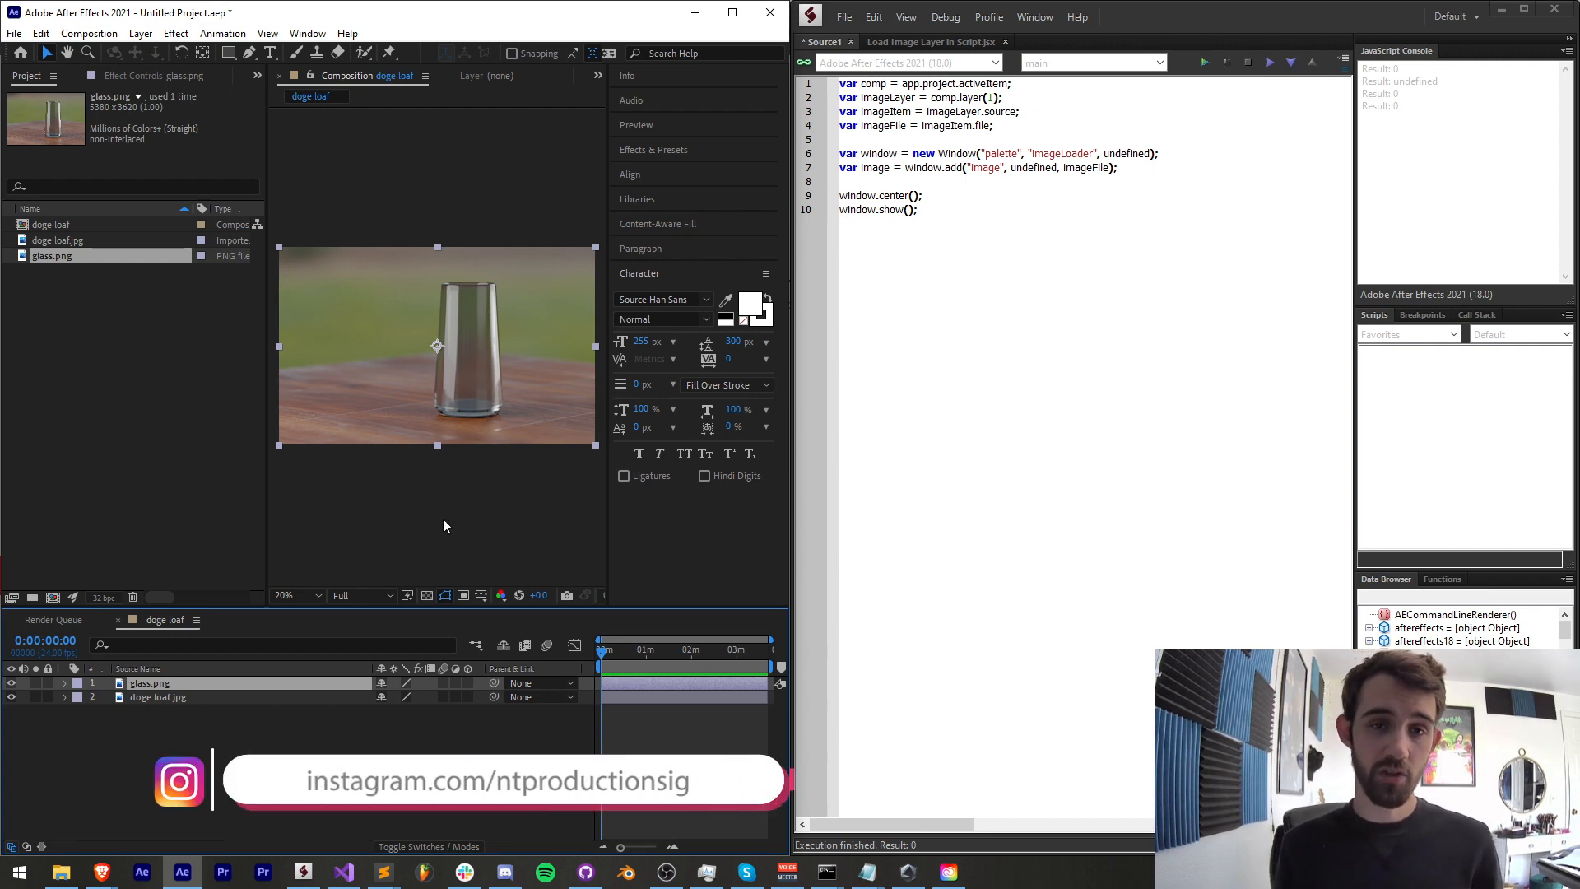
{"action": "mouse_move", "coordinate": [479, 545]}
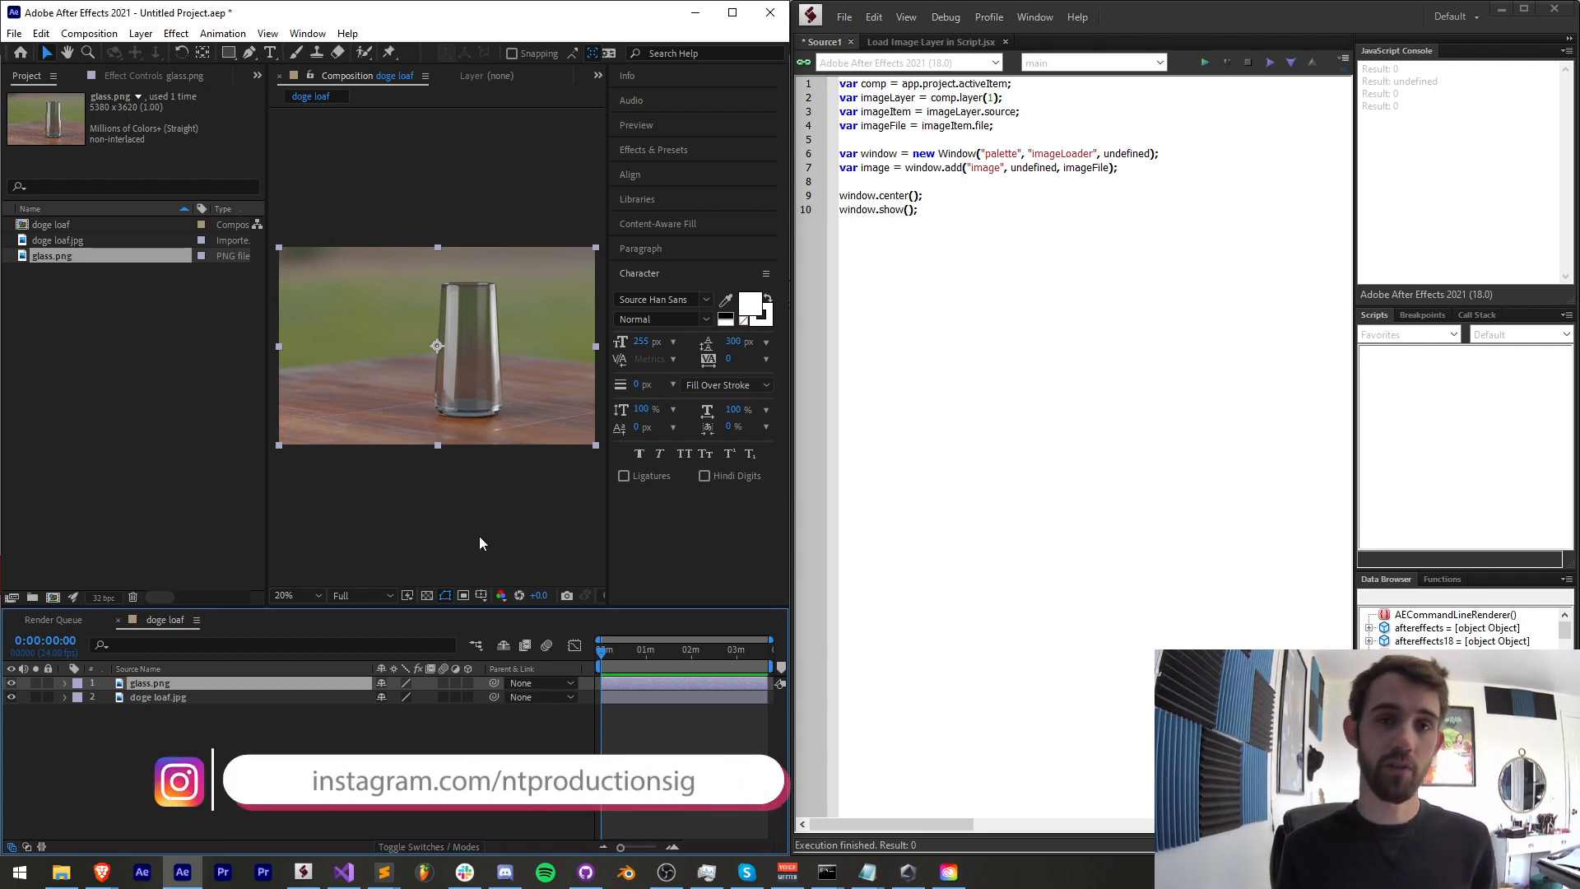
{"action": "left_click", "coordinate": [504, 872]}
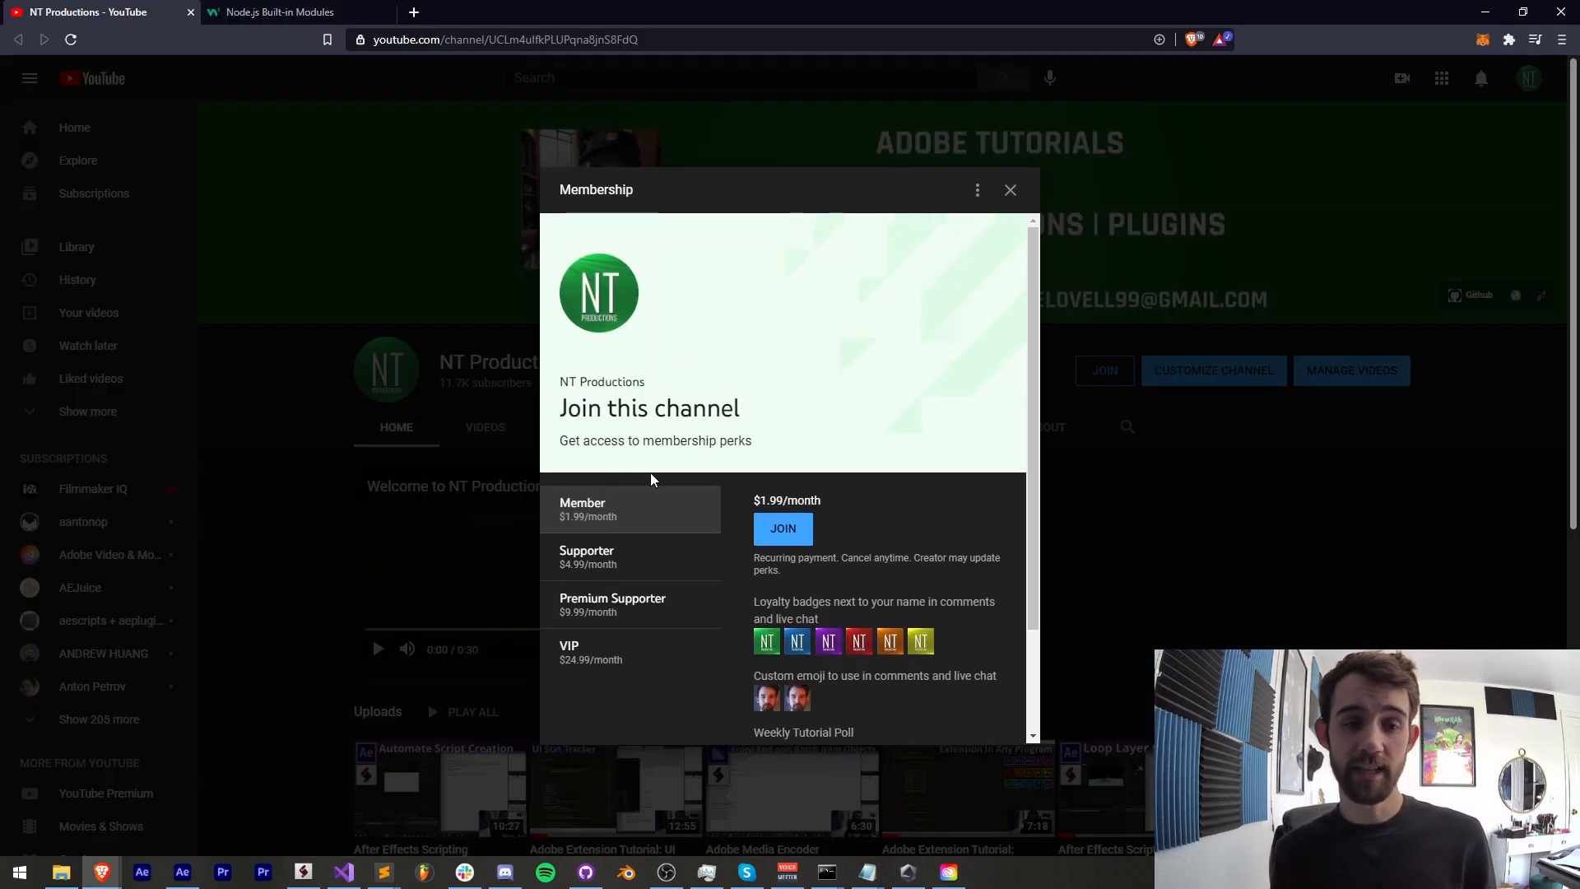
{"action": "mouse_move", "coordinate": [599, 656]}
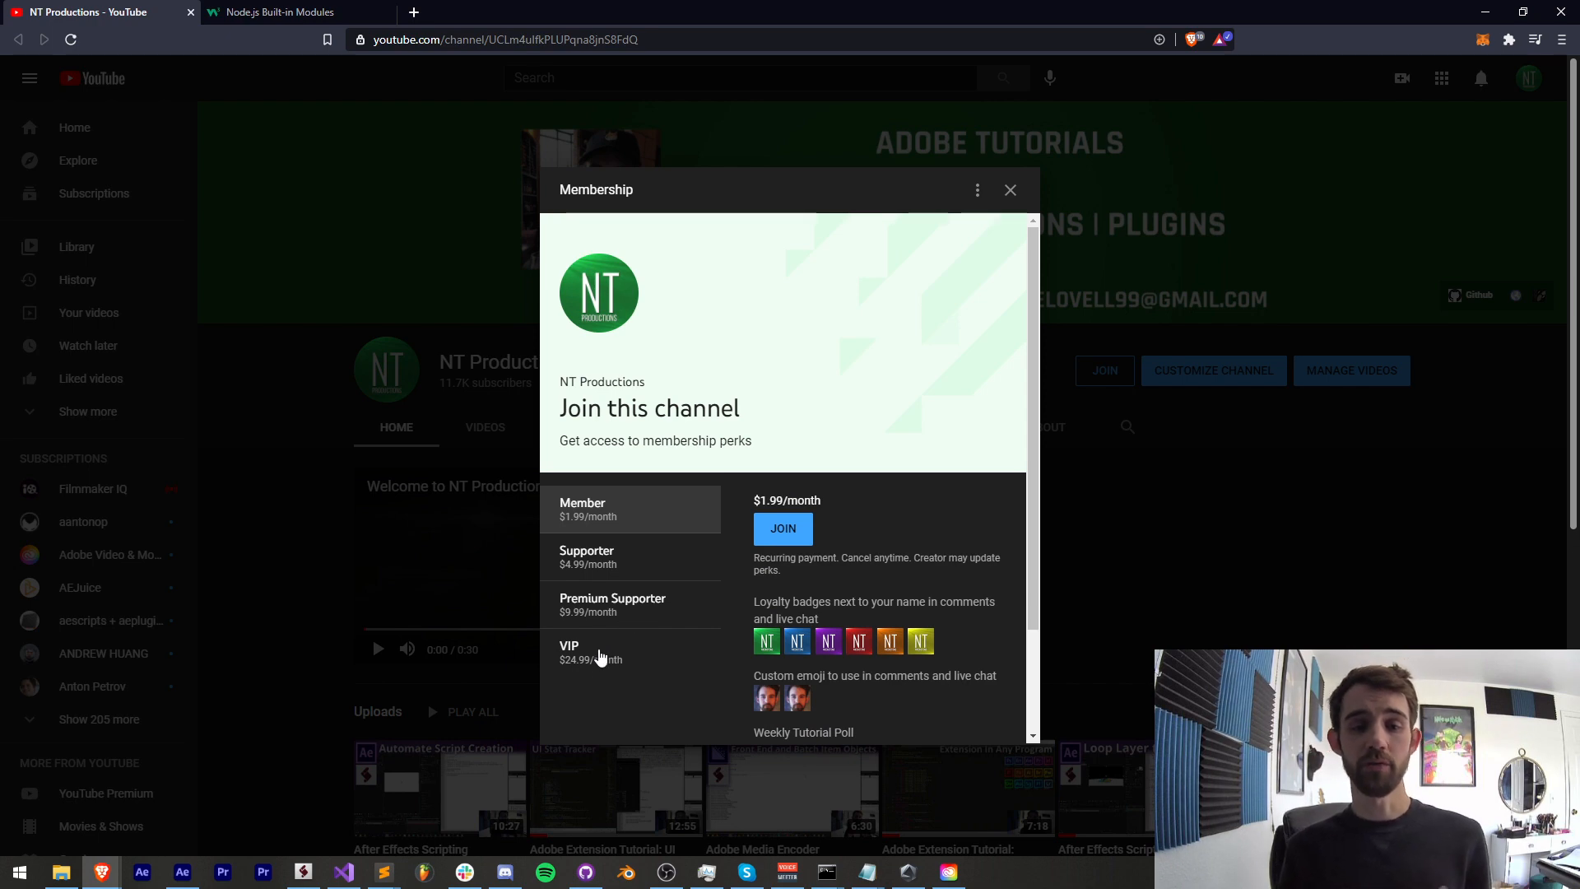
{"action": "mouse_move", "coordinate": [677, 532]}
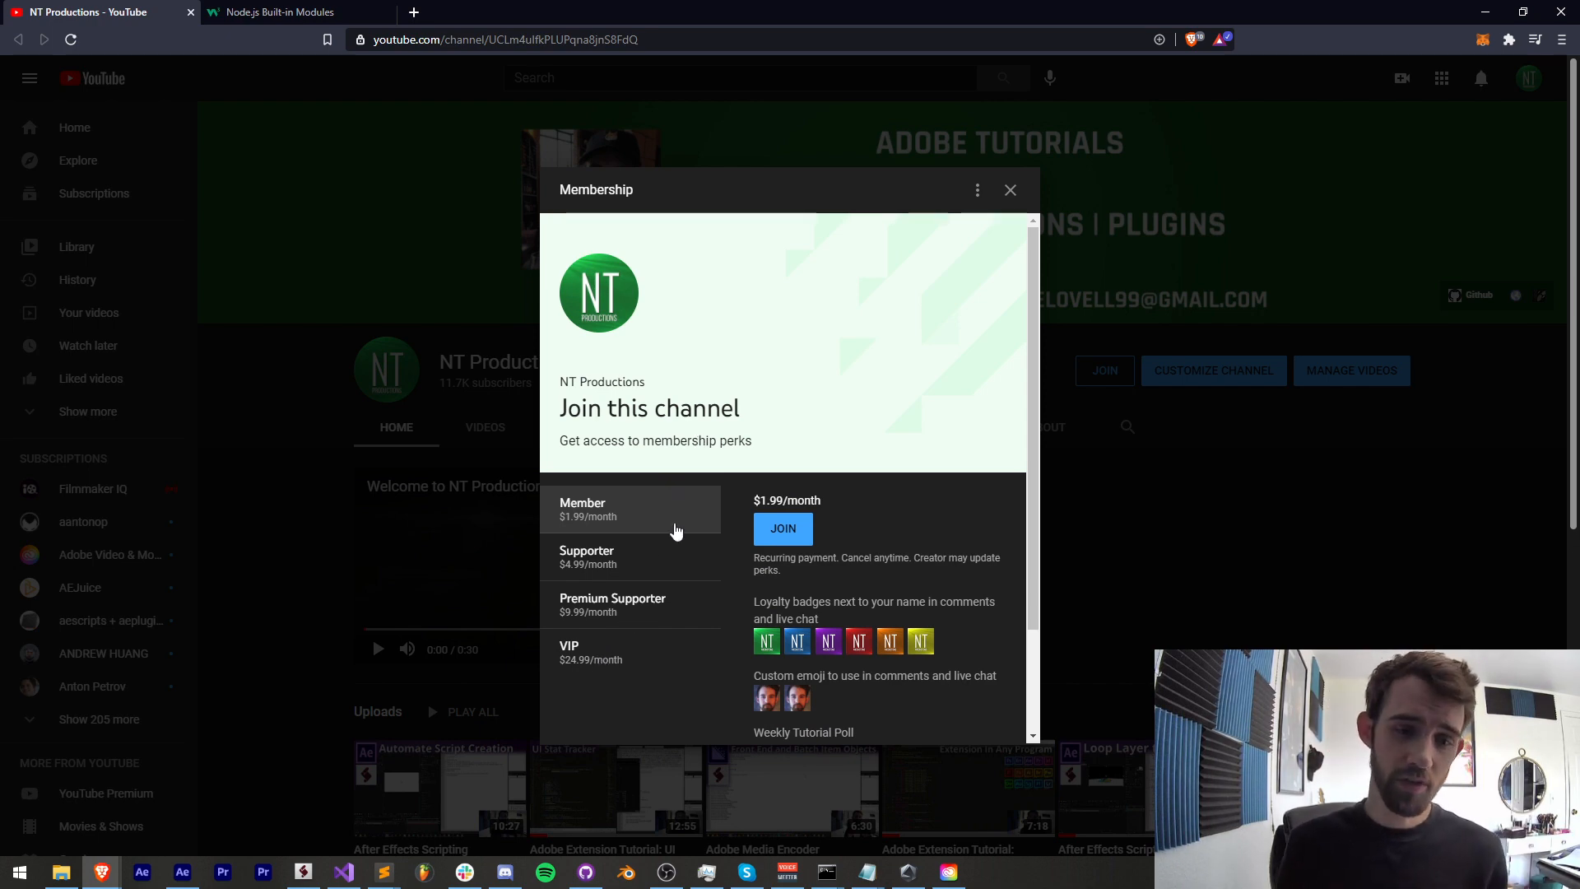